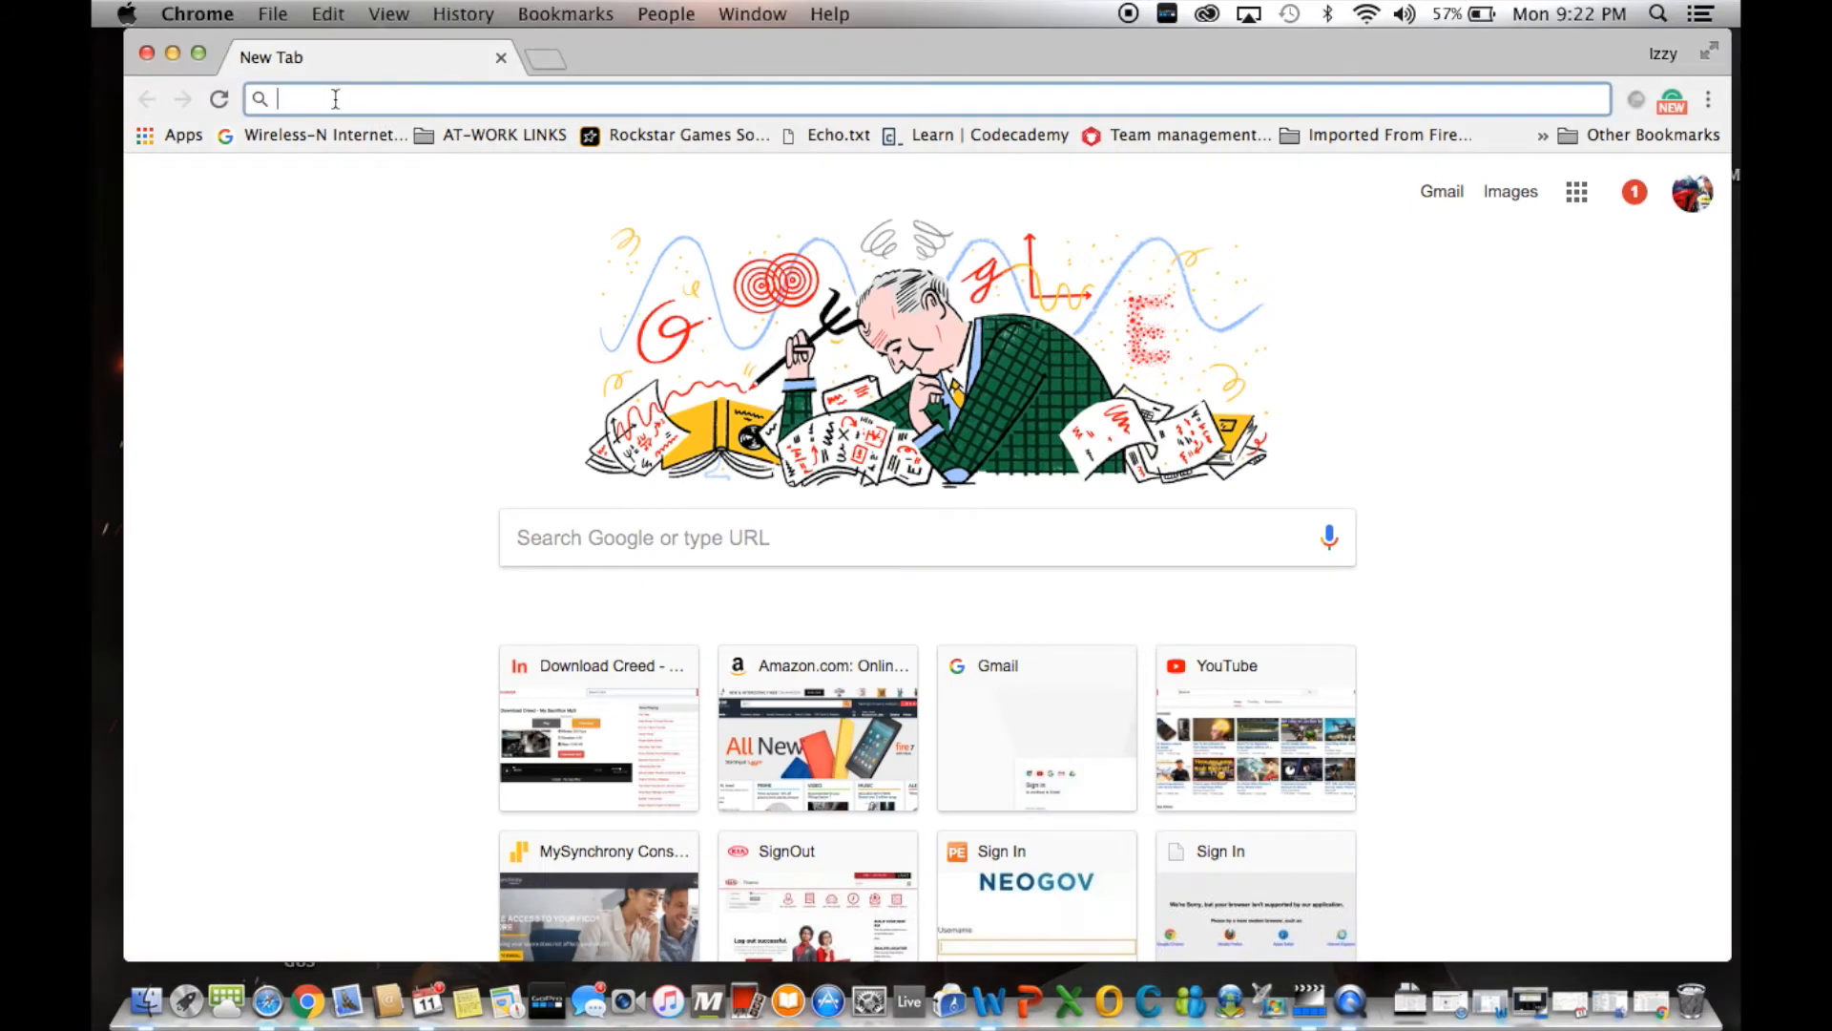
type("http://guard.georgetown.org")
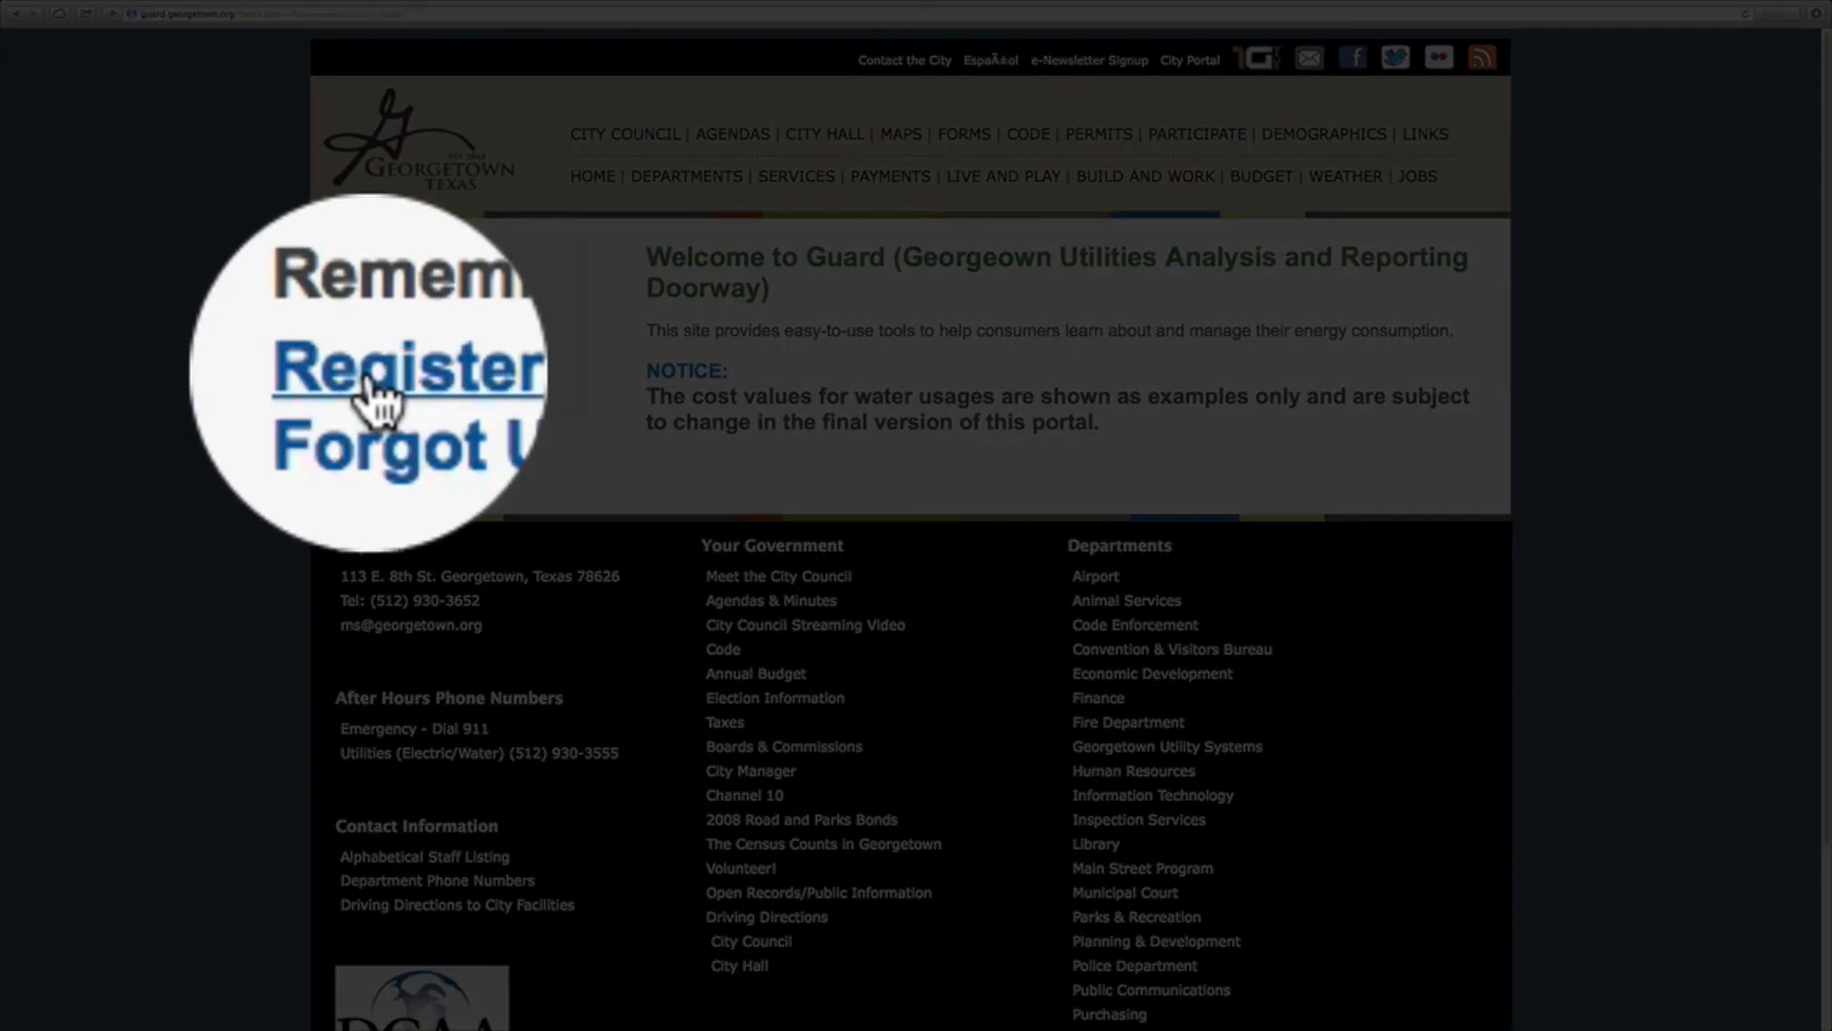
Step: Open the registration form and enter account number 123-4567-89
left_click(410, 366)
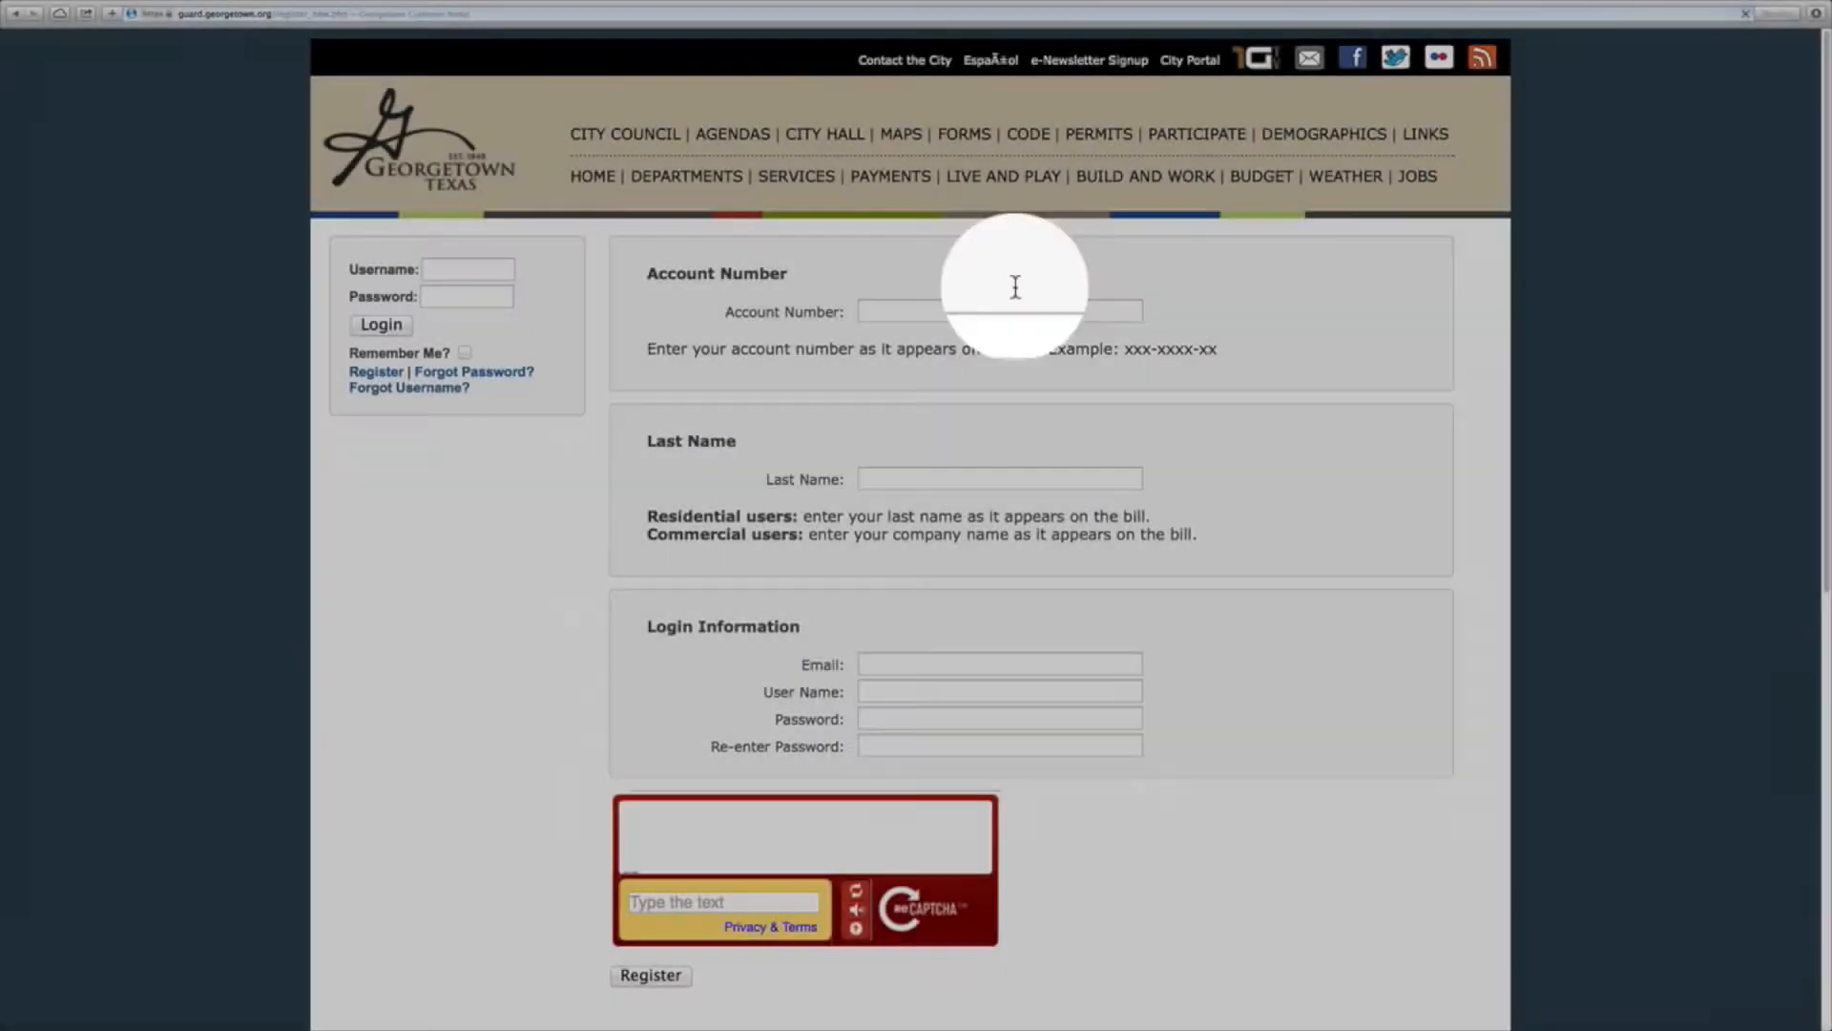
left_click(999, 312)
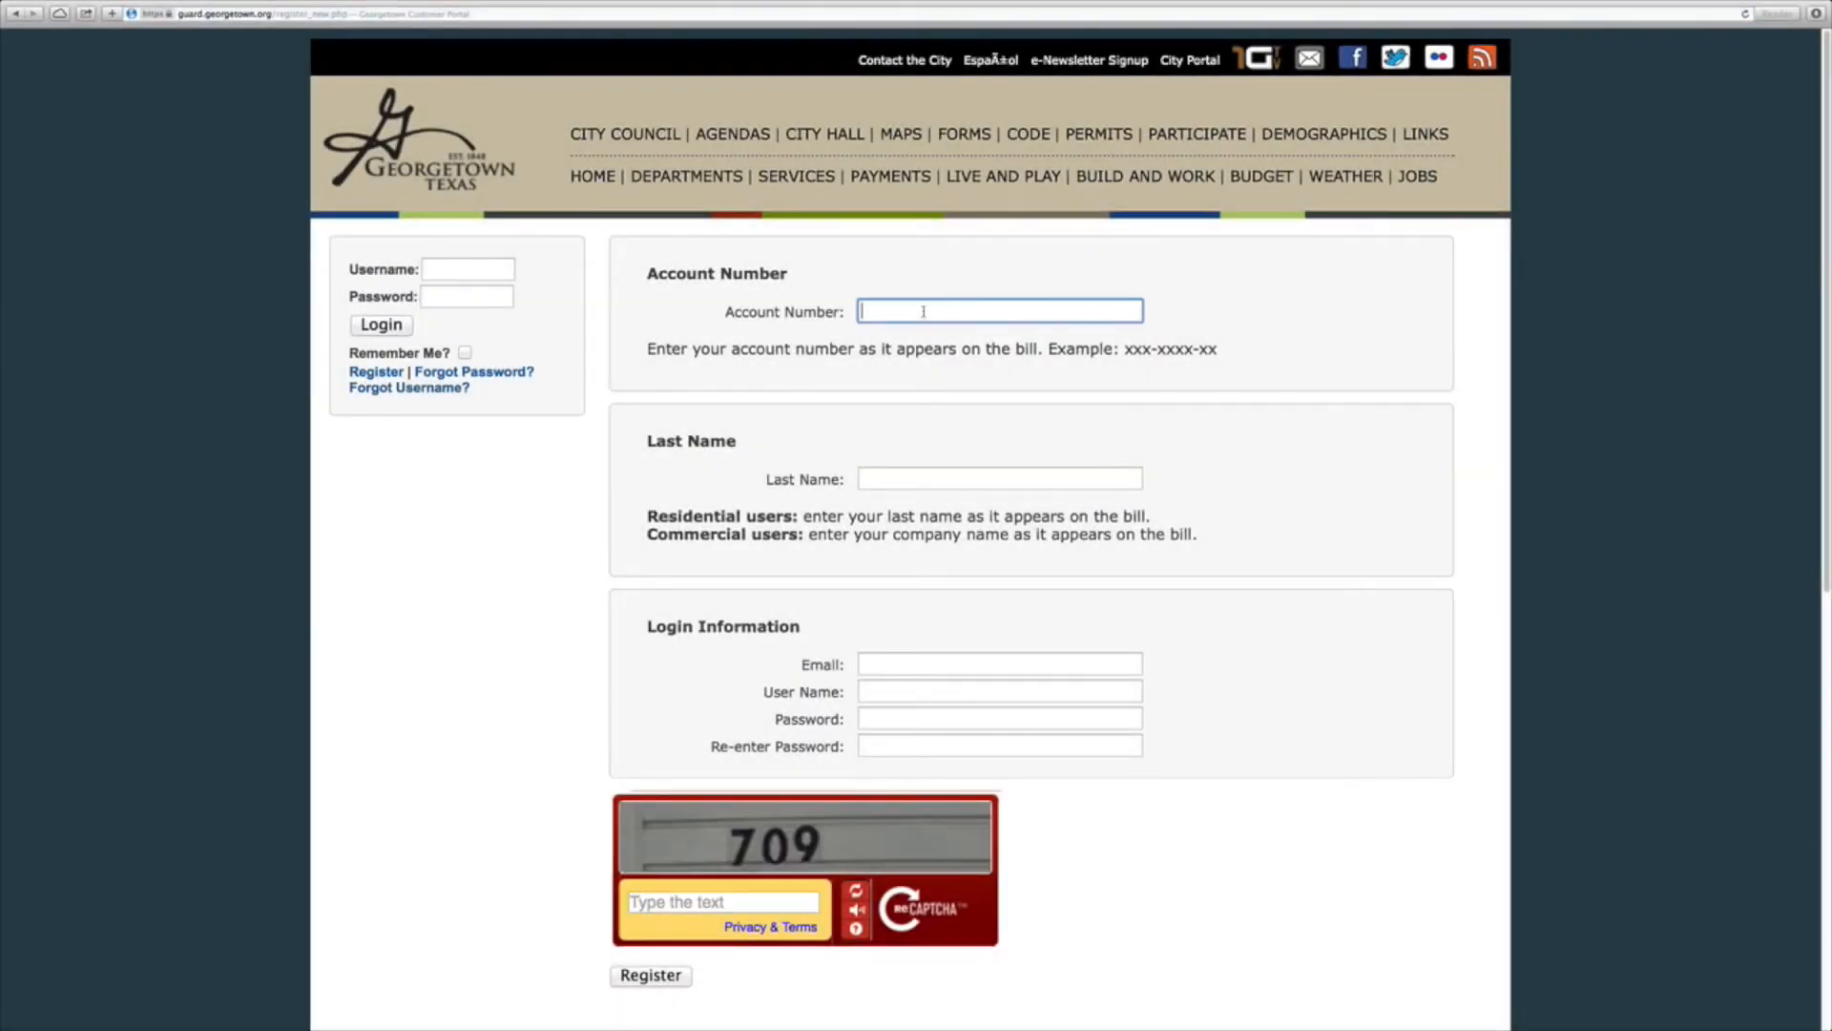
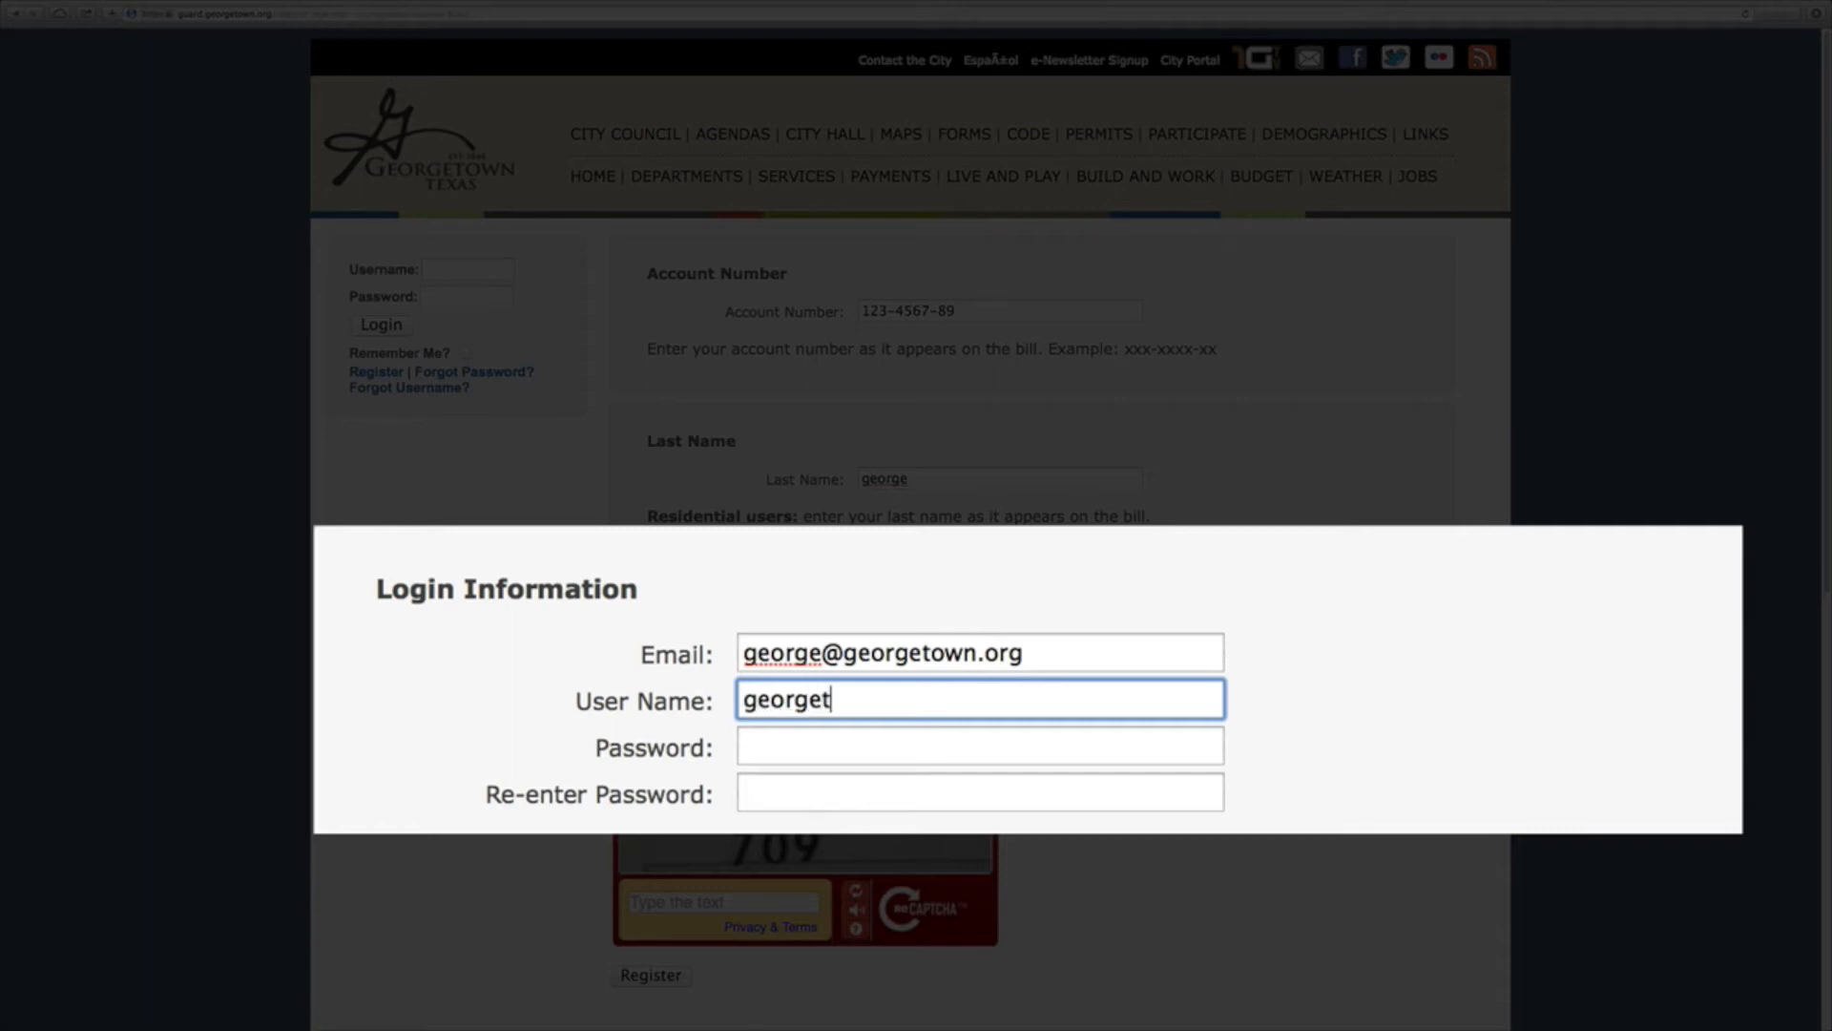
key("backspace")
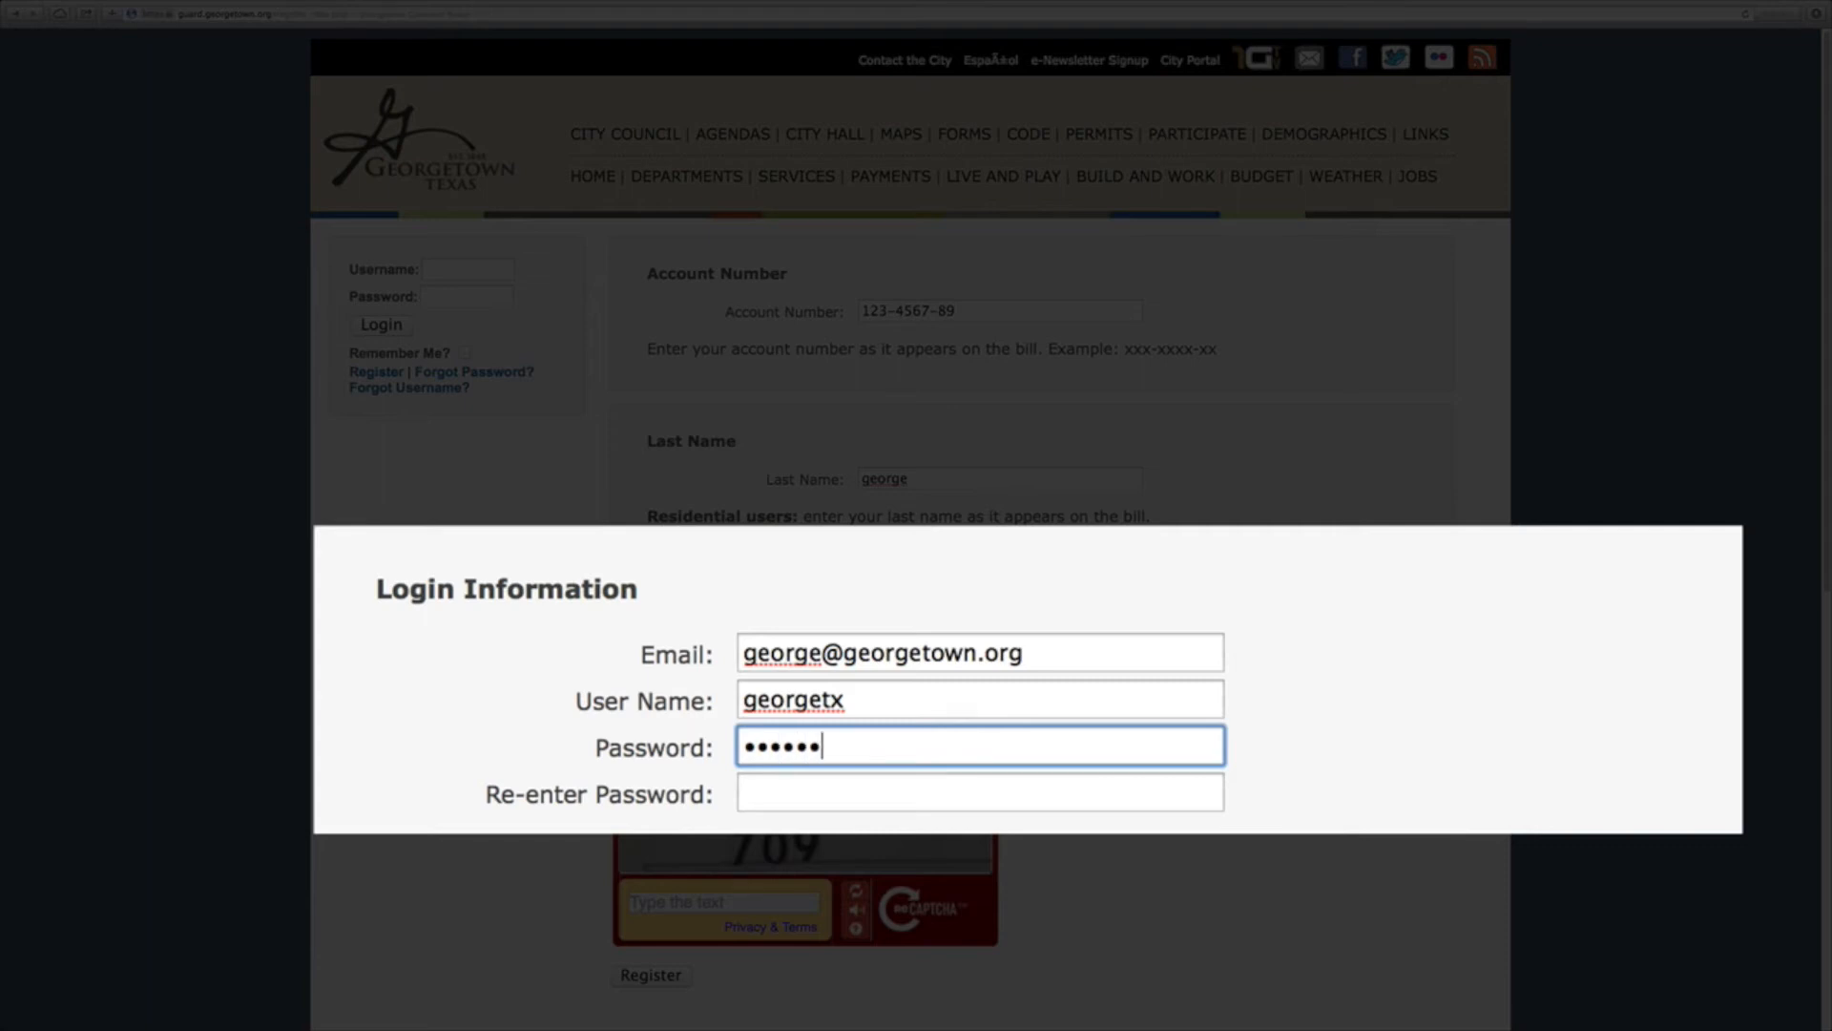
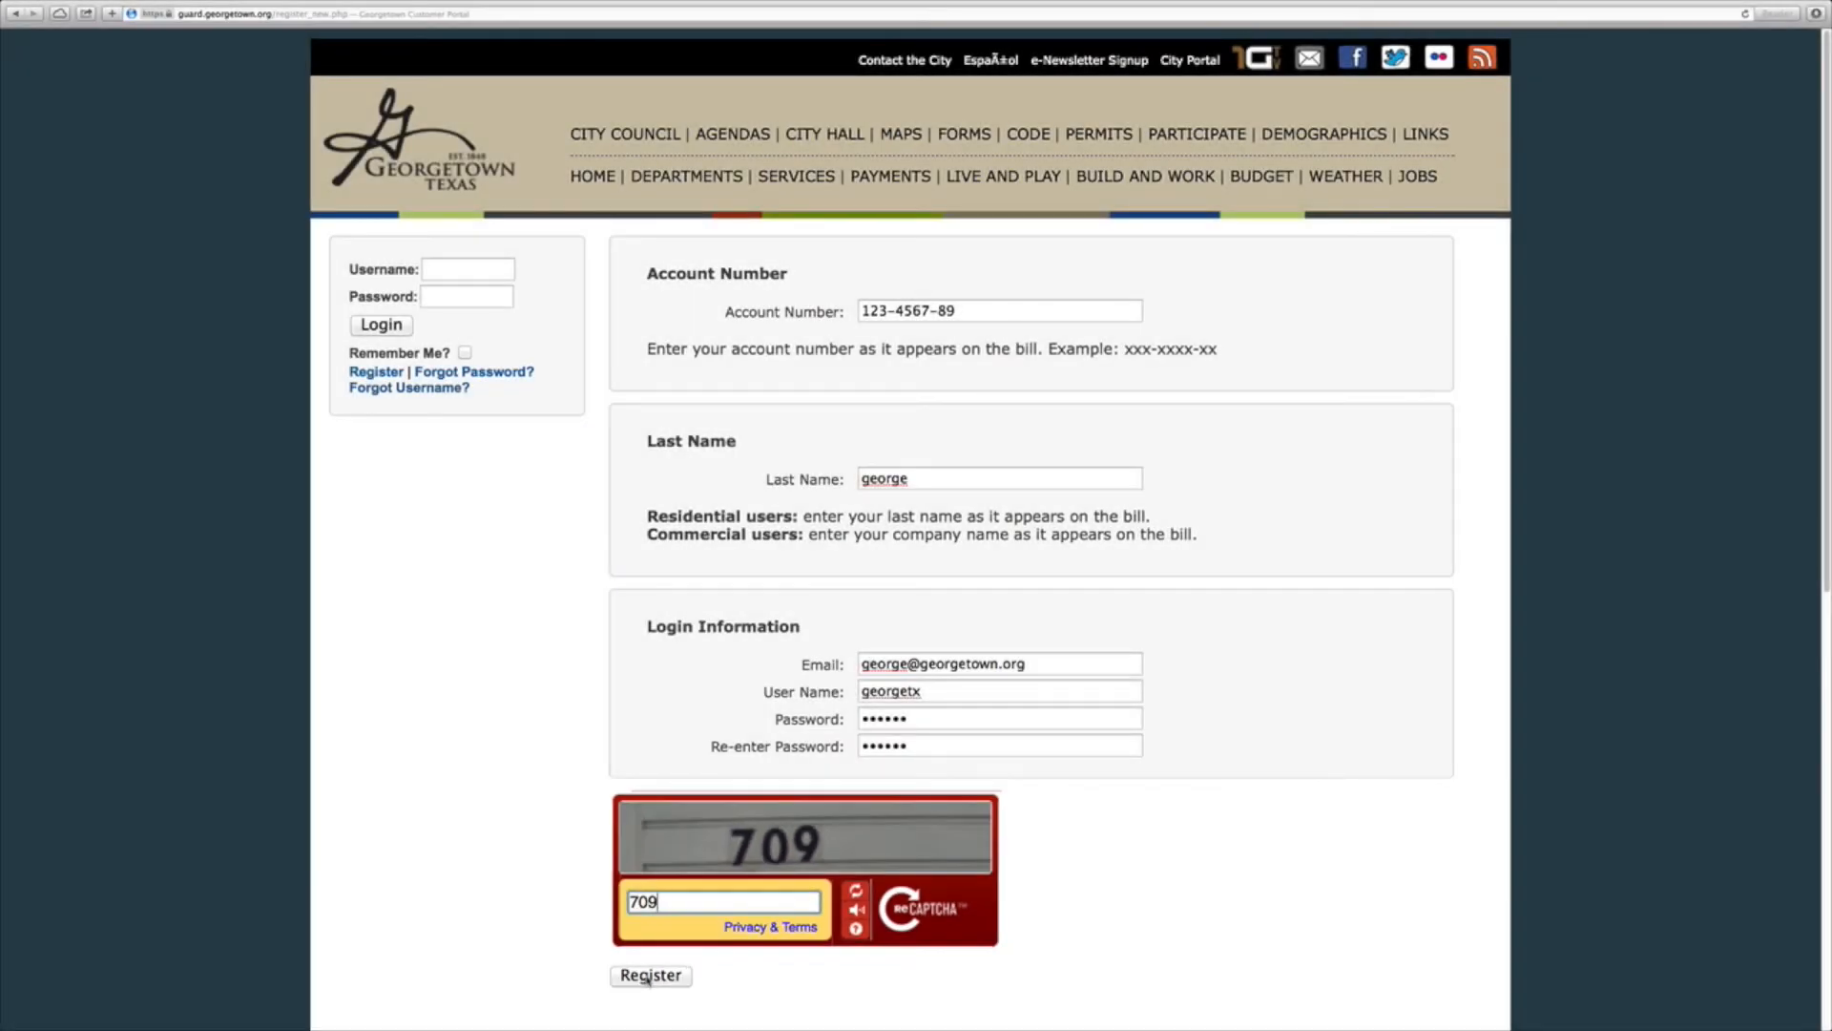
Step: Submit the registration form and decline Chrome's offer to save the password
left_click(650, 975)
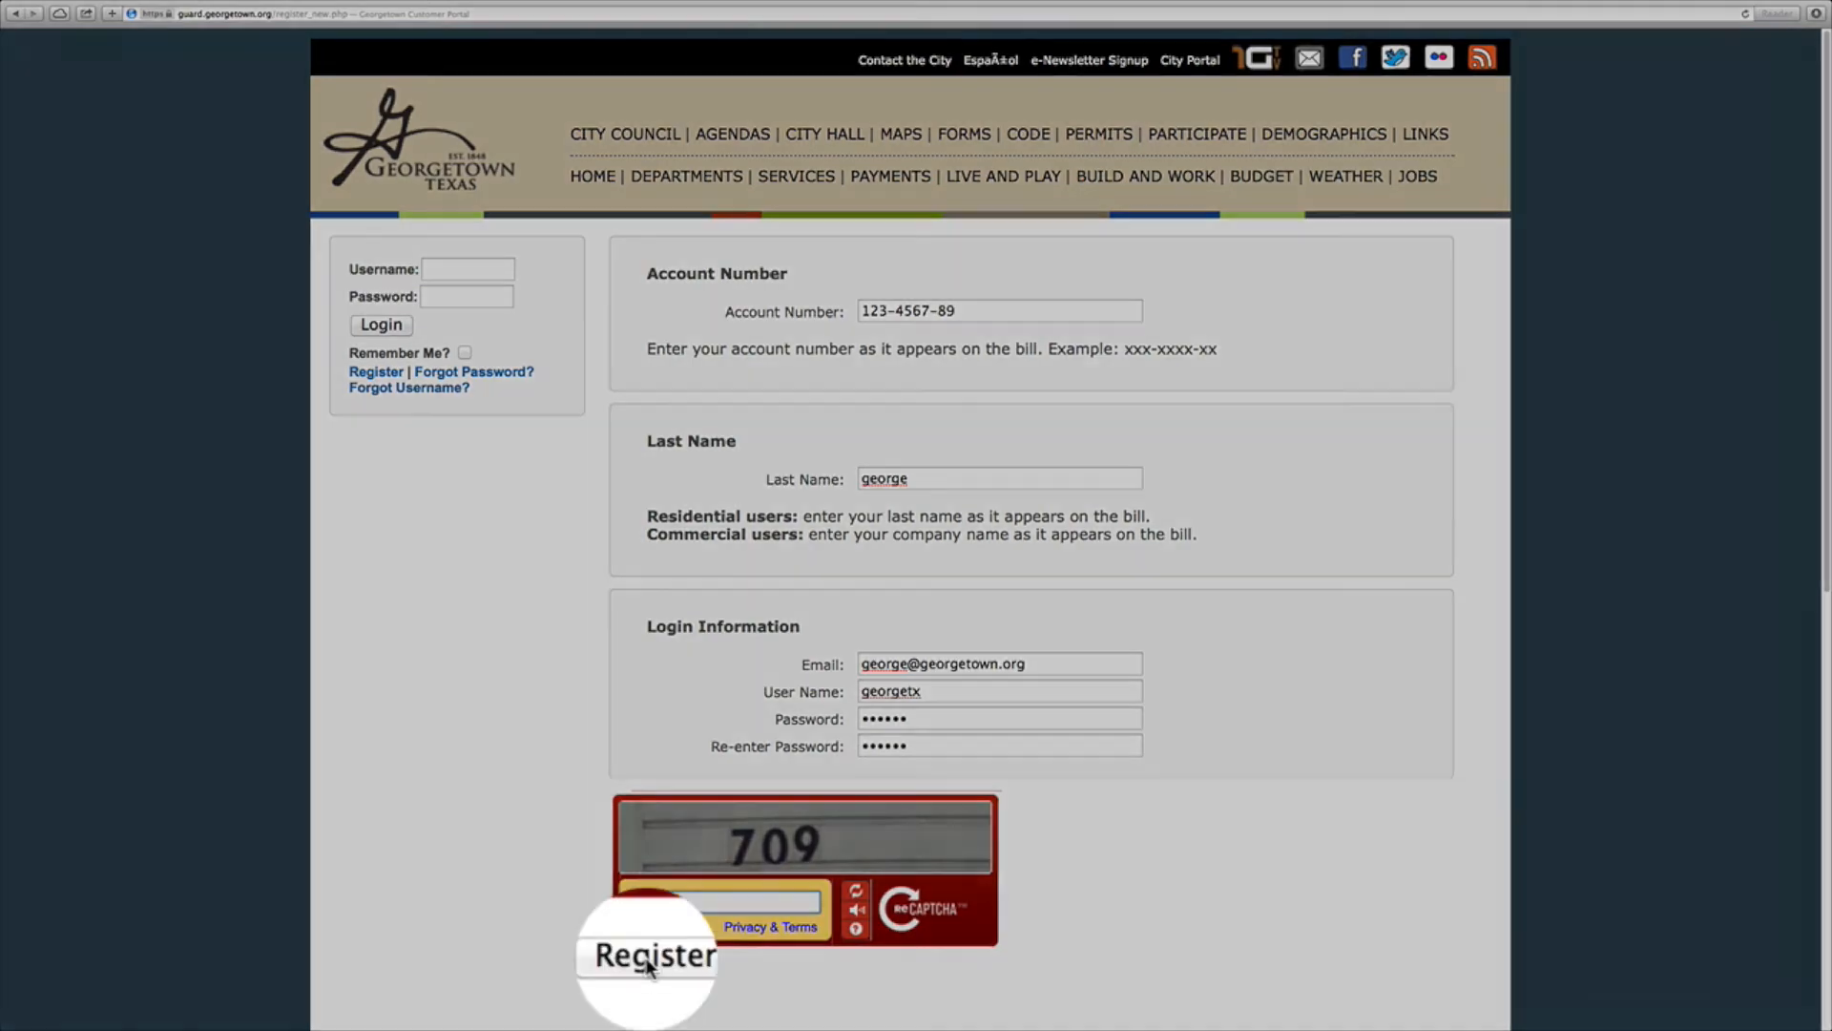
left_click(651, 954)
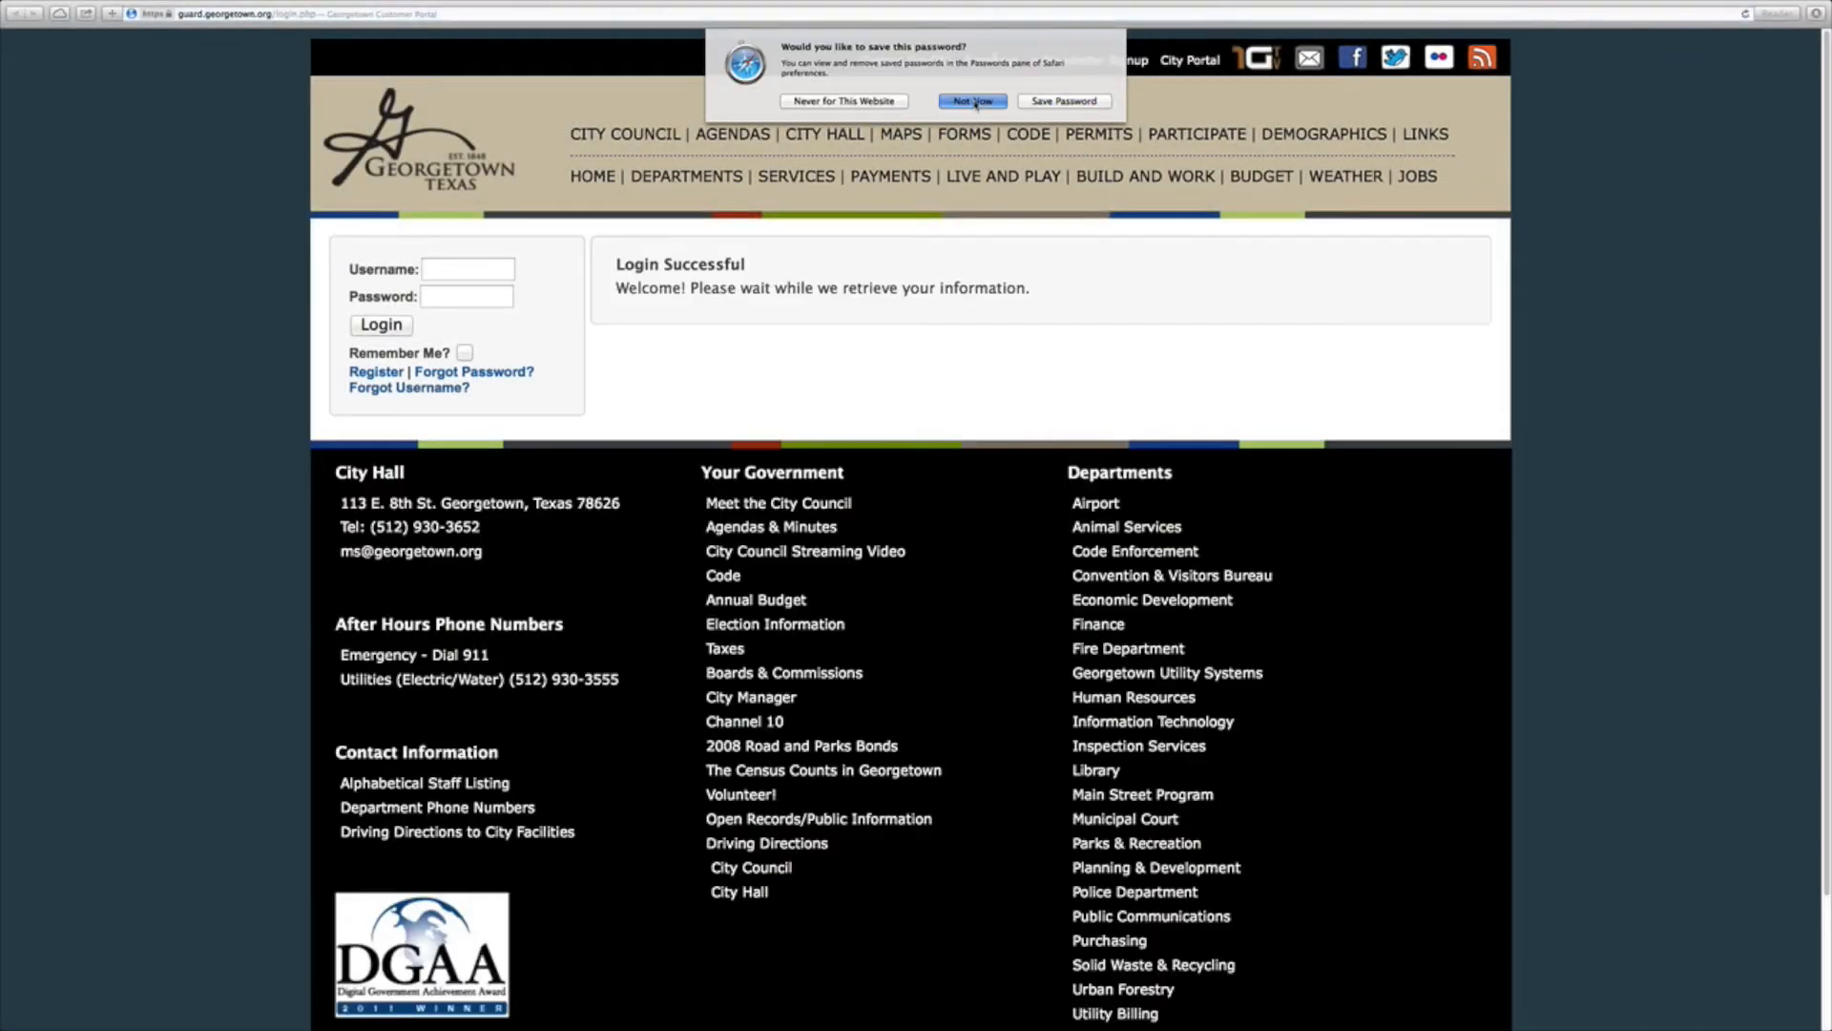
left_click(972, 100)
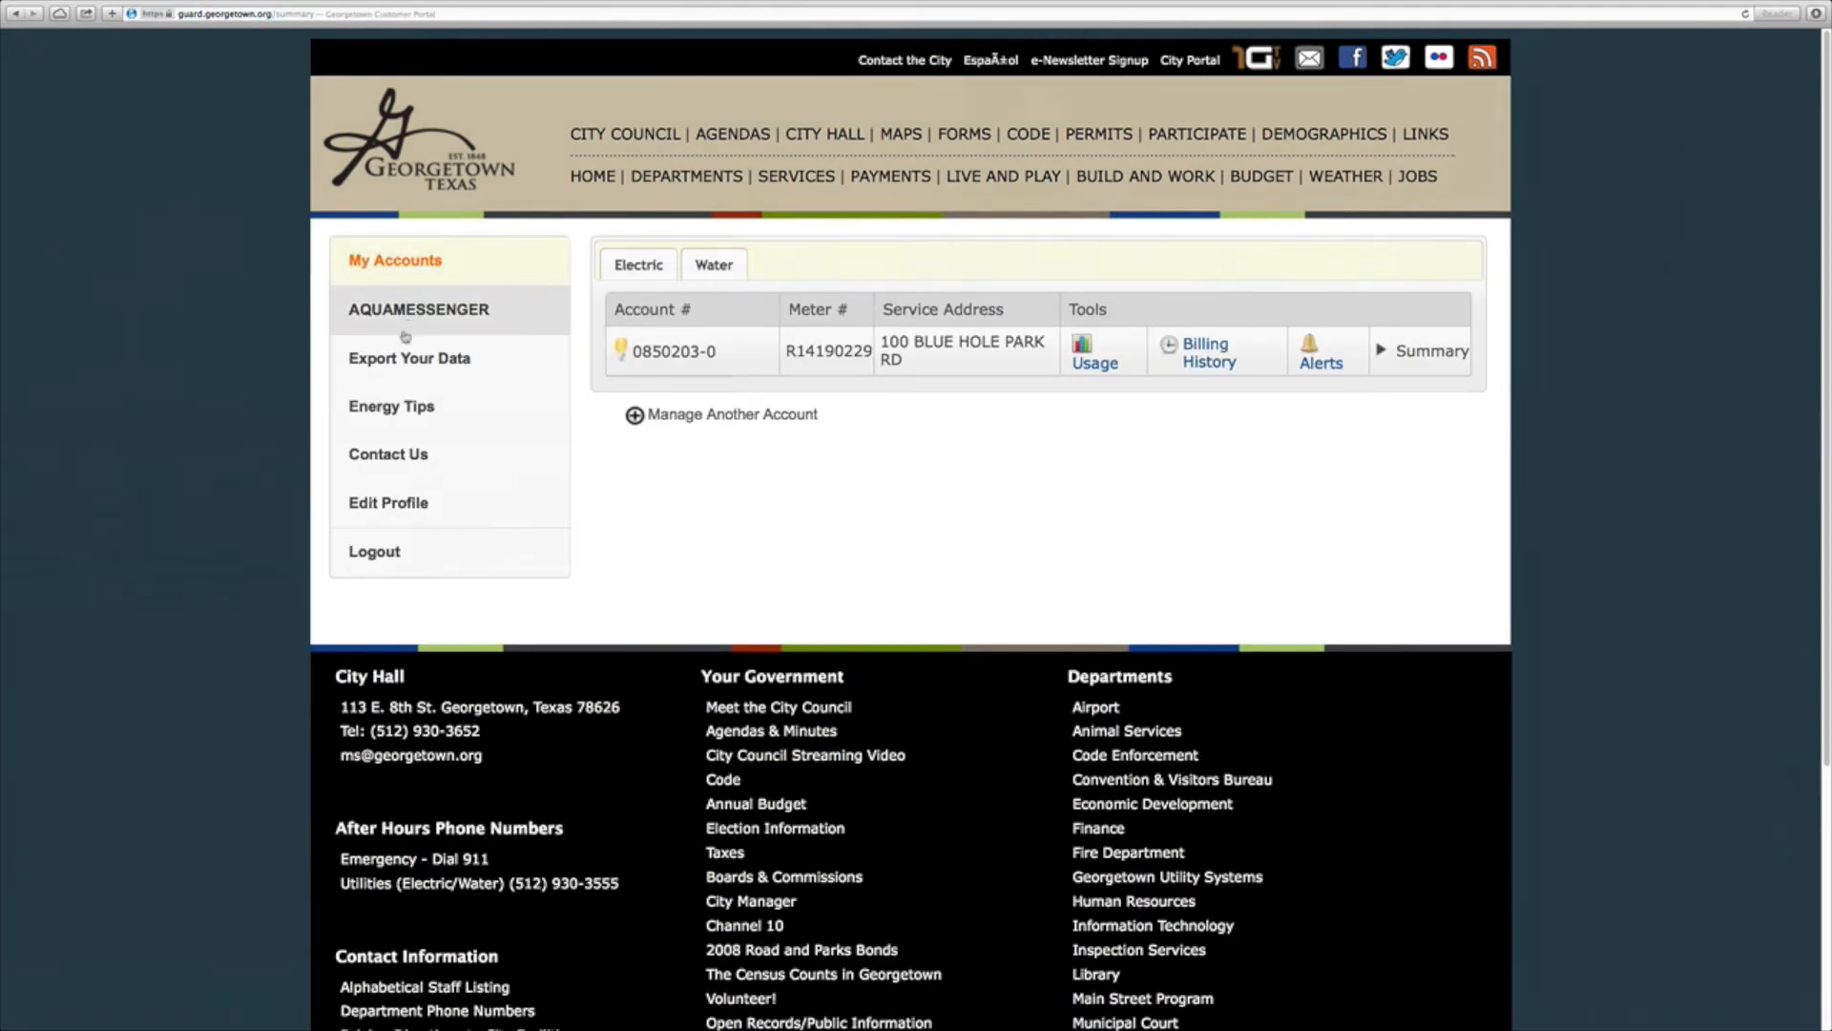
mouse_move(374, 551)
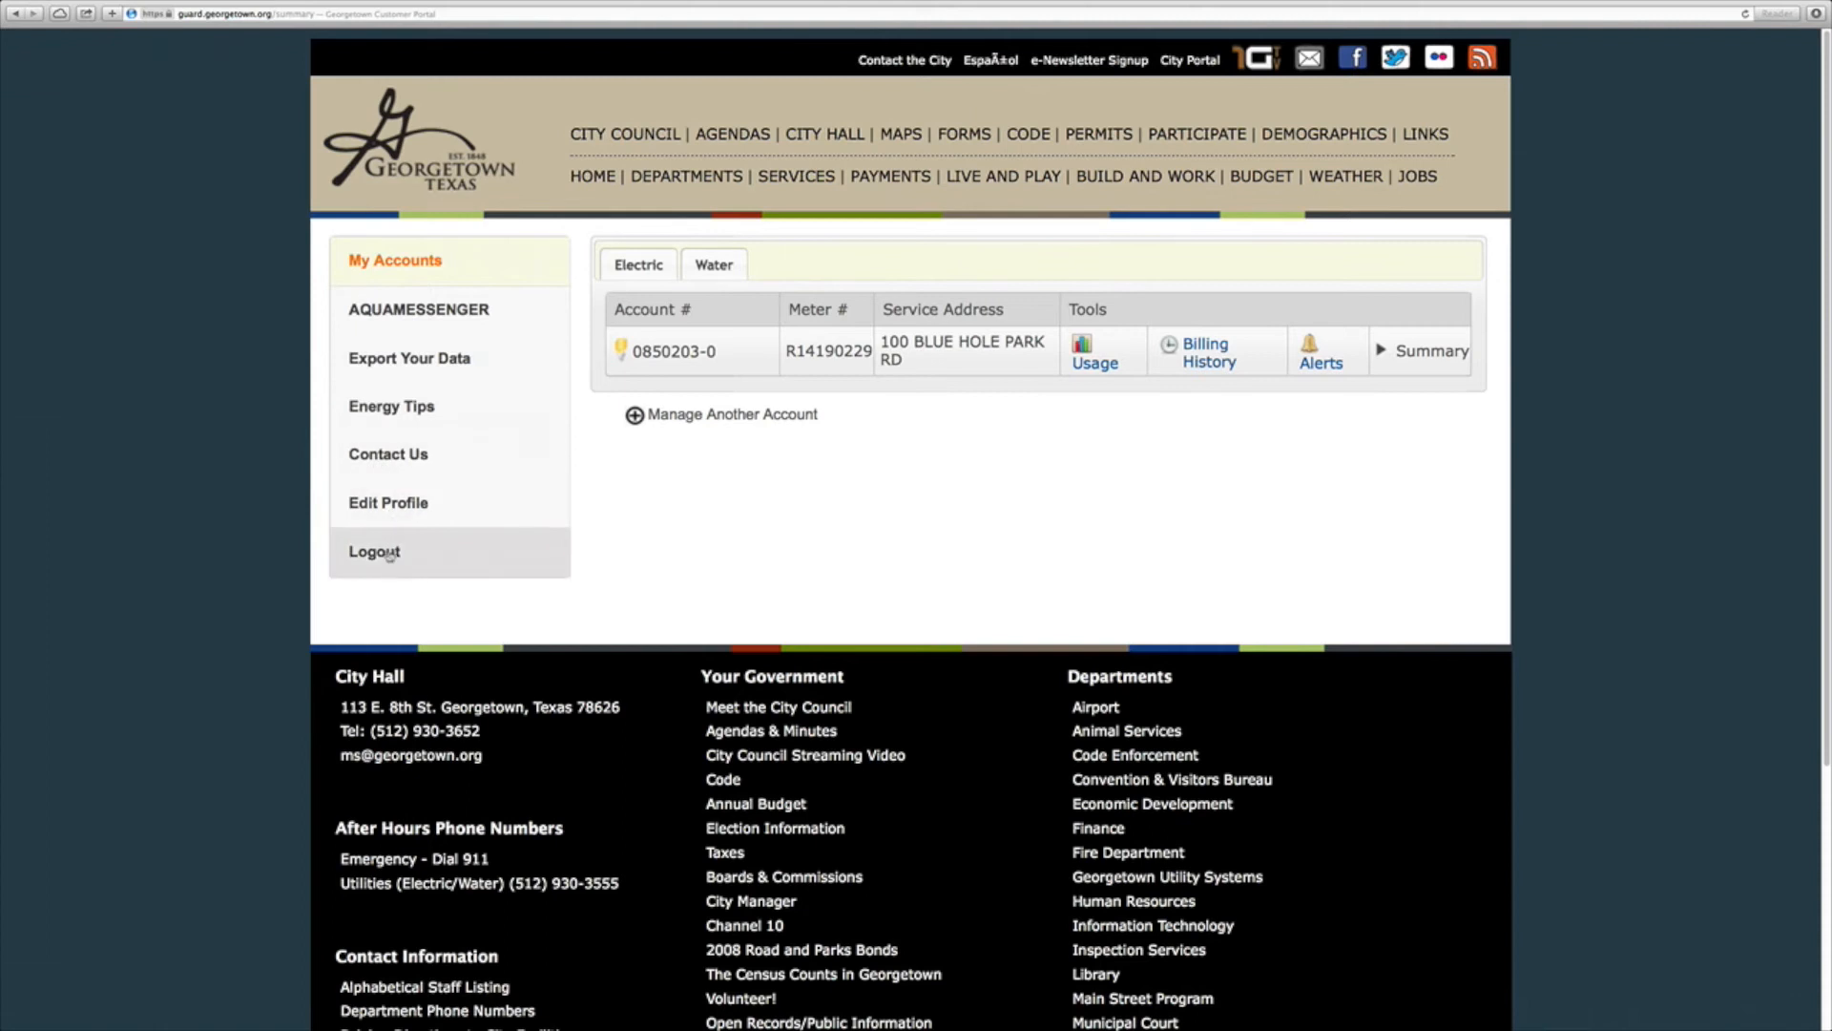
mouse_move(418, 308)
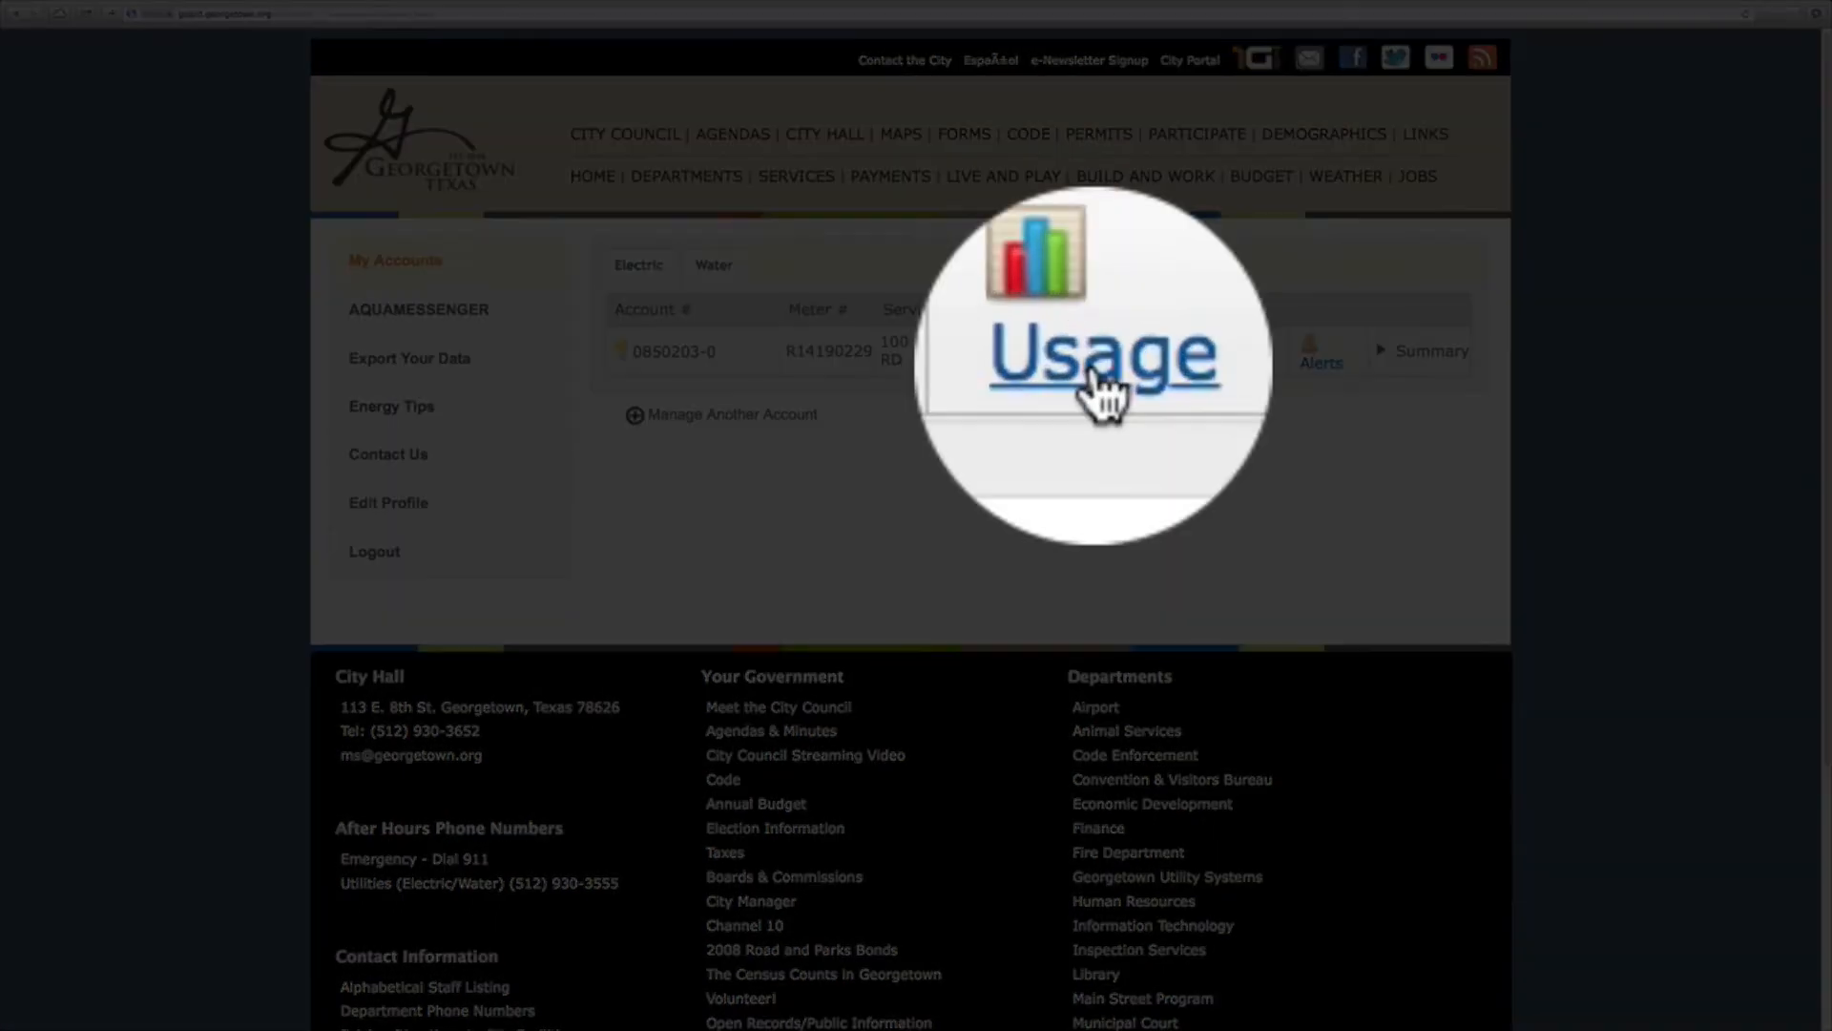
left_click(1102, 353)
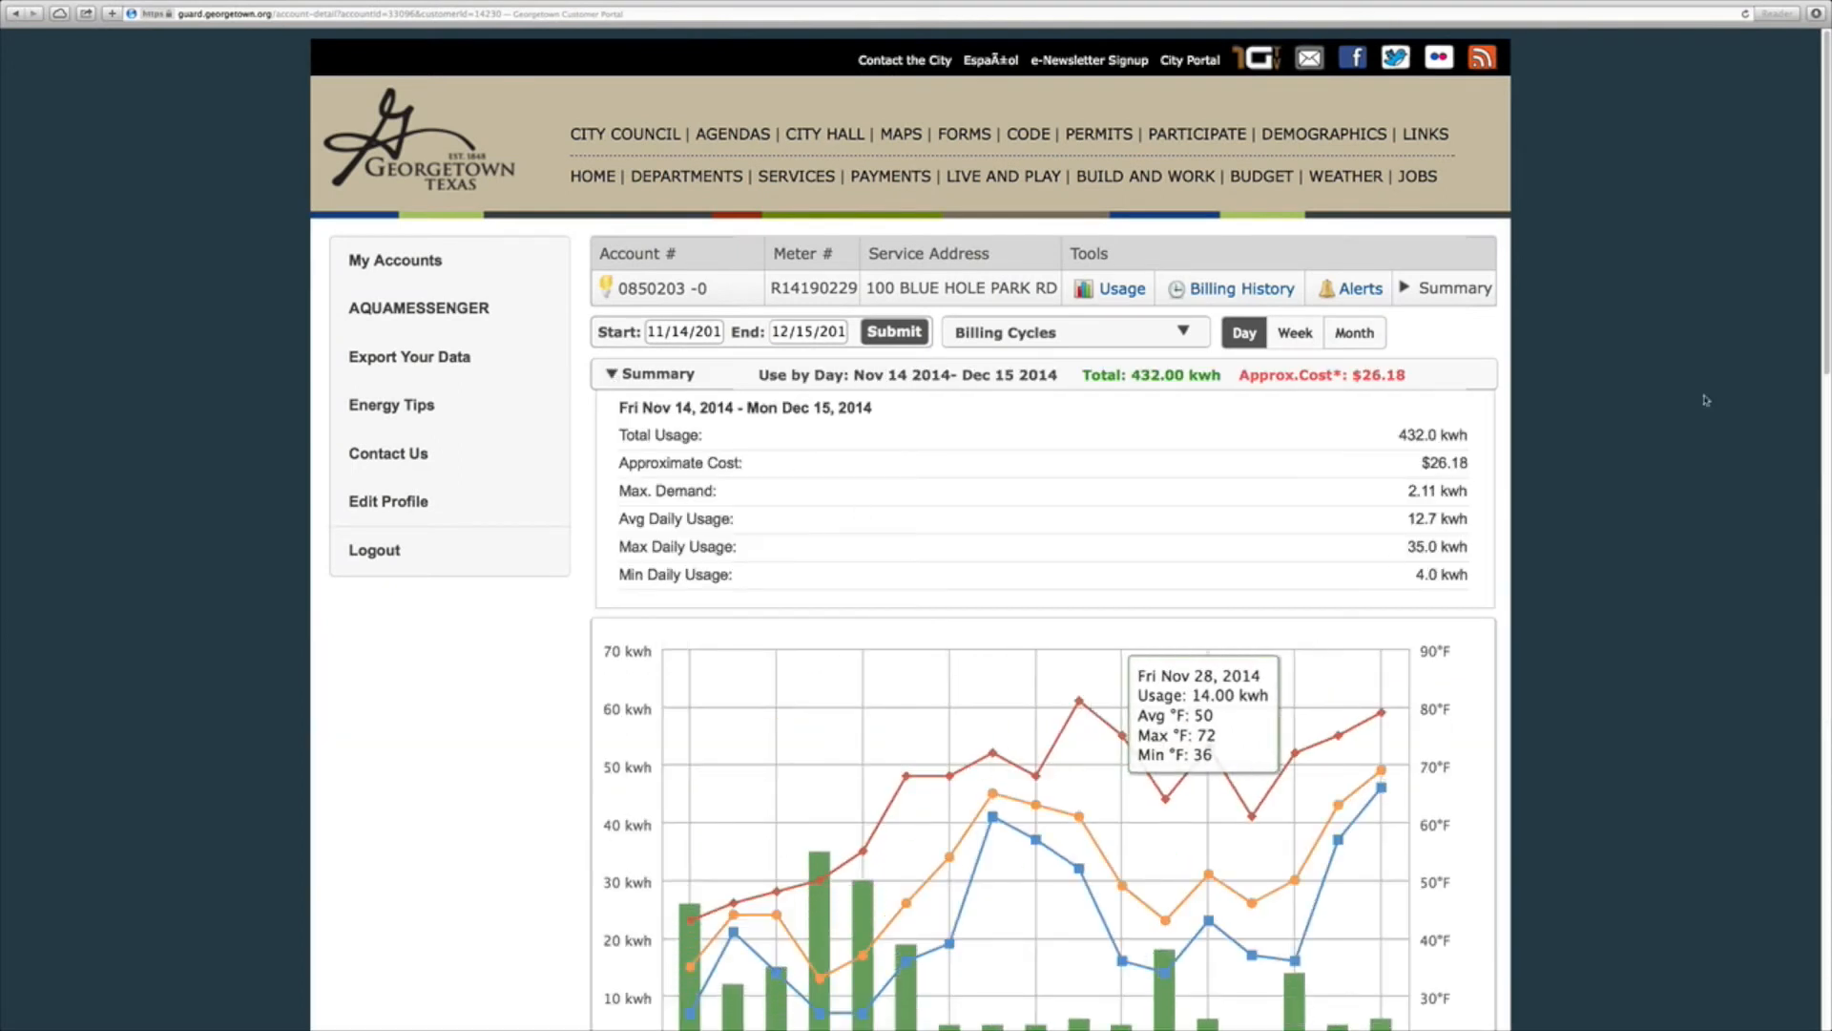
scroll("down", 3)
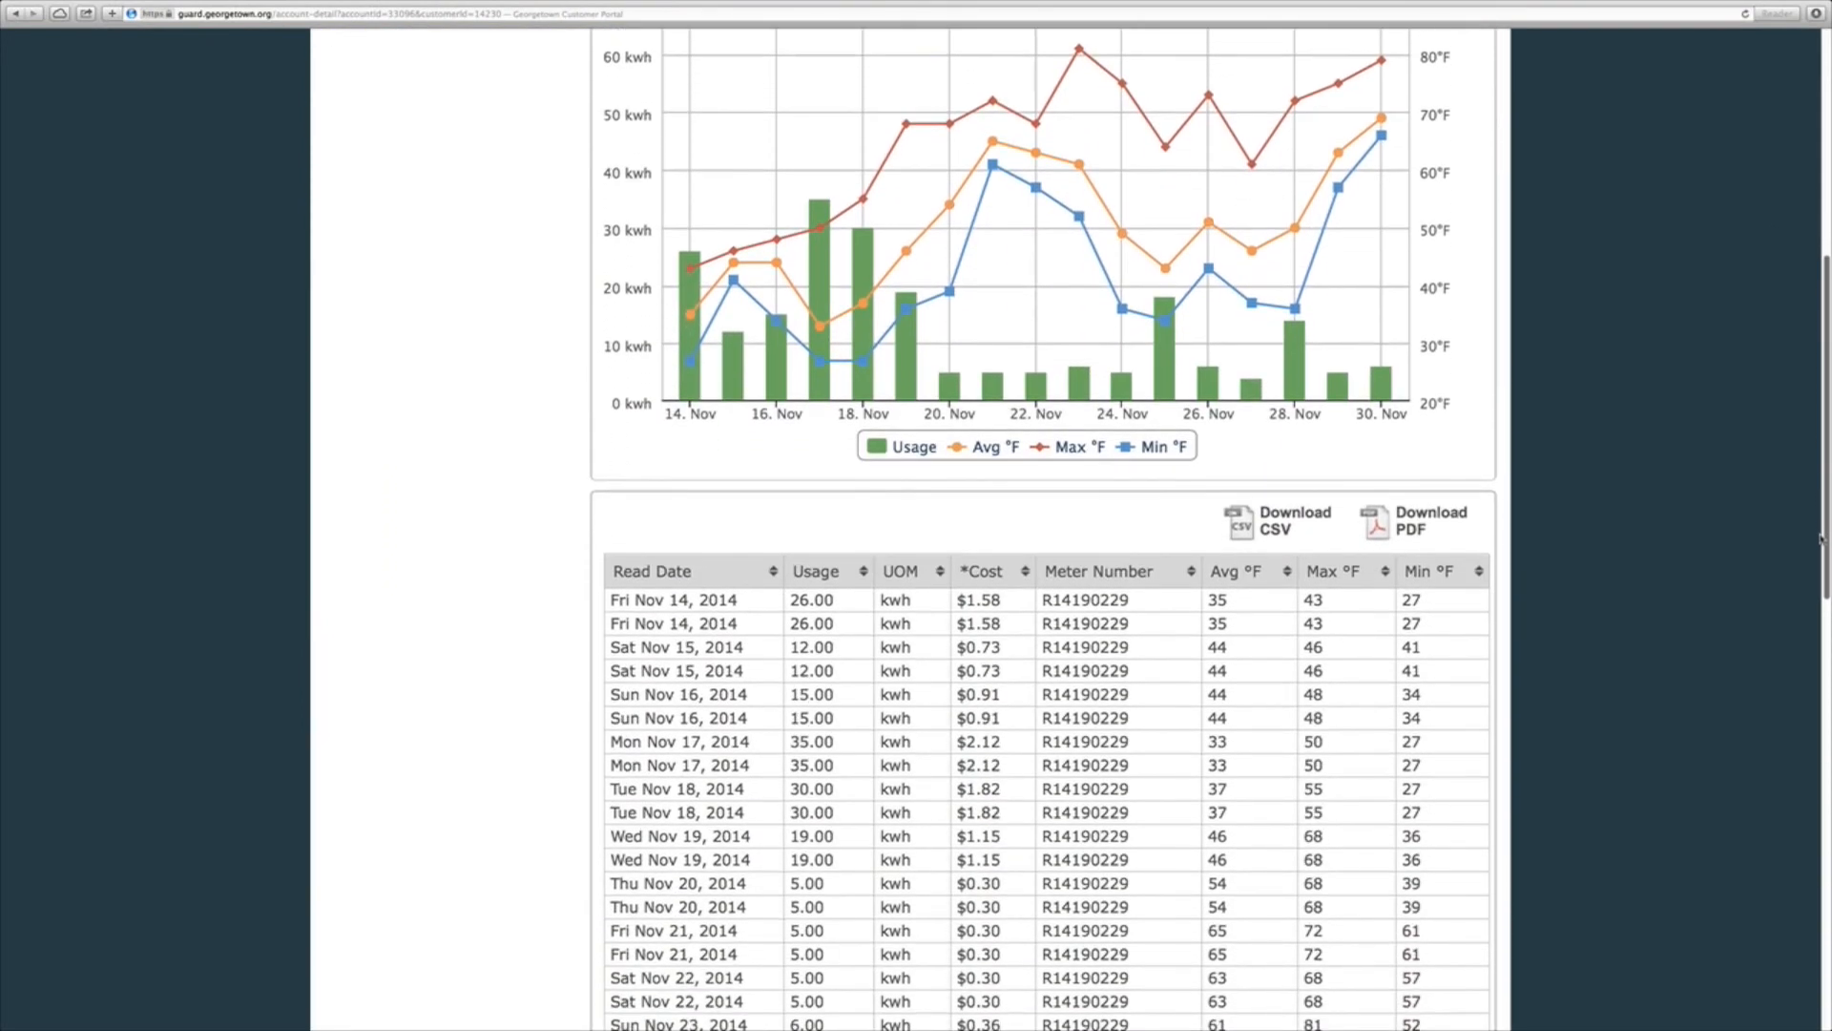
scroll("up", 3)
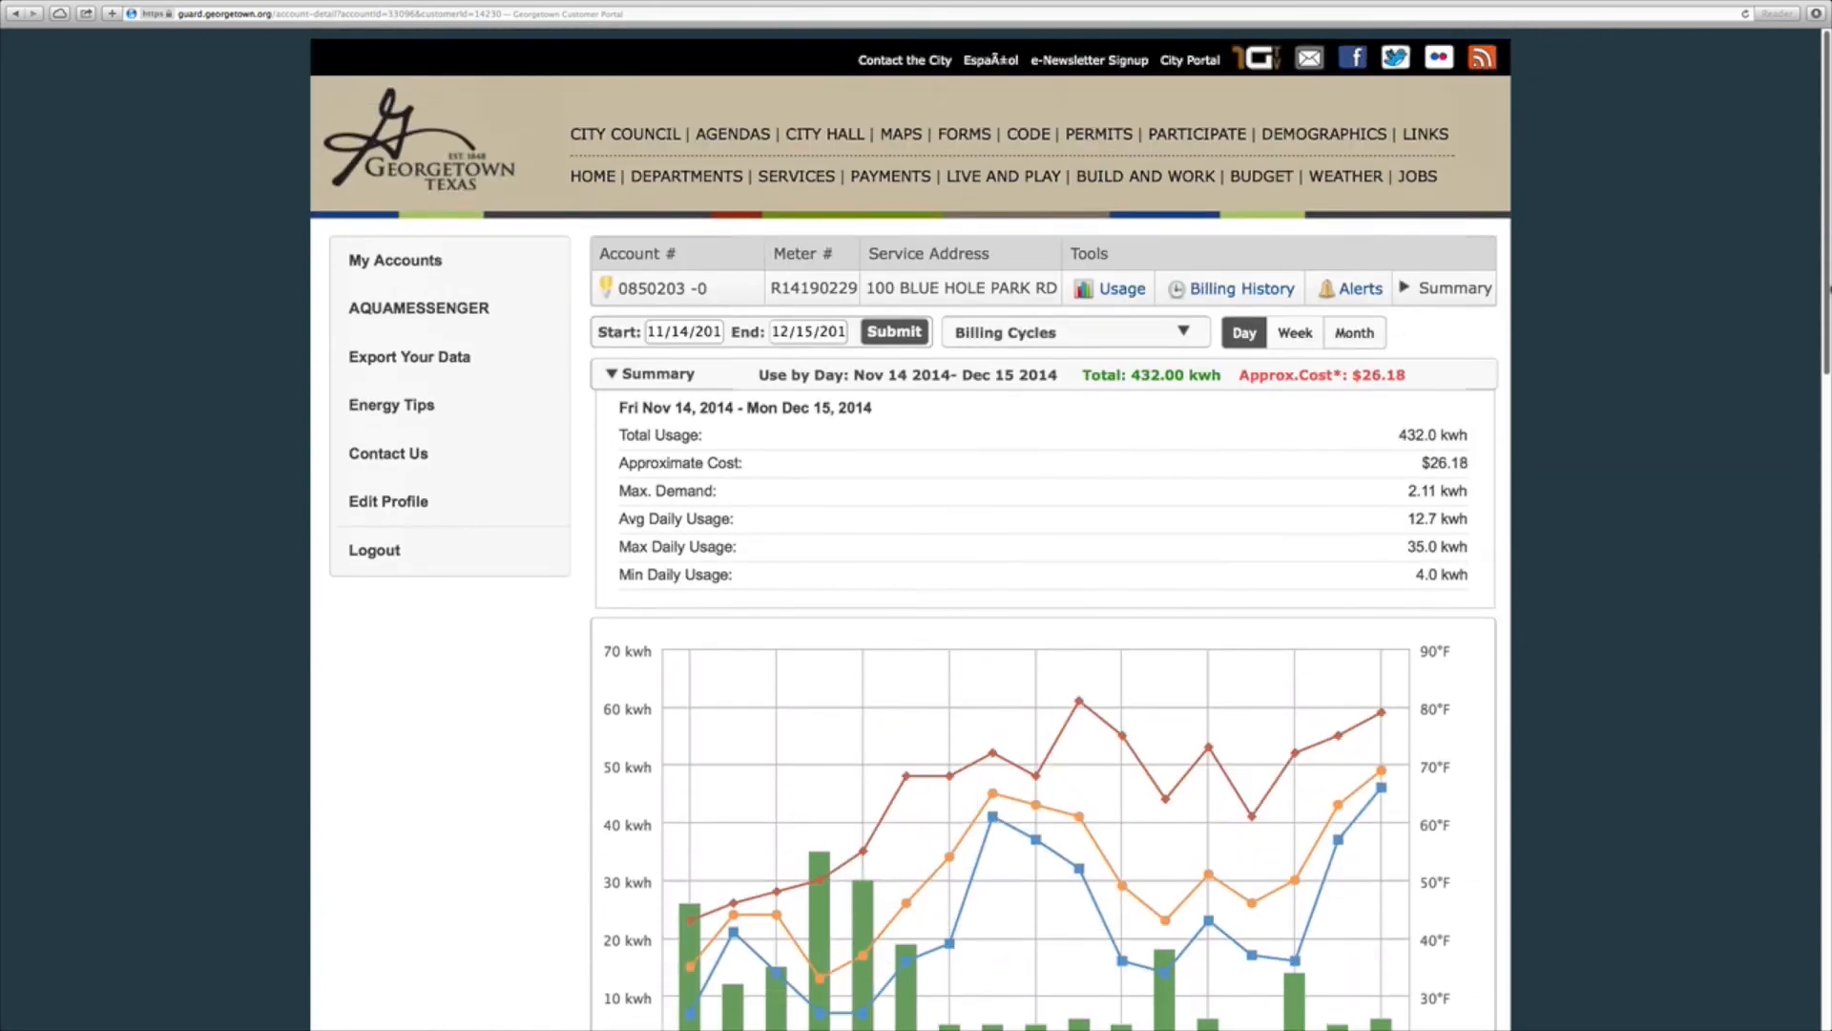
left_click(396, 260)
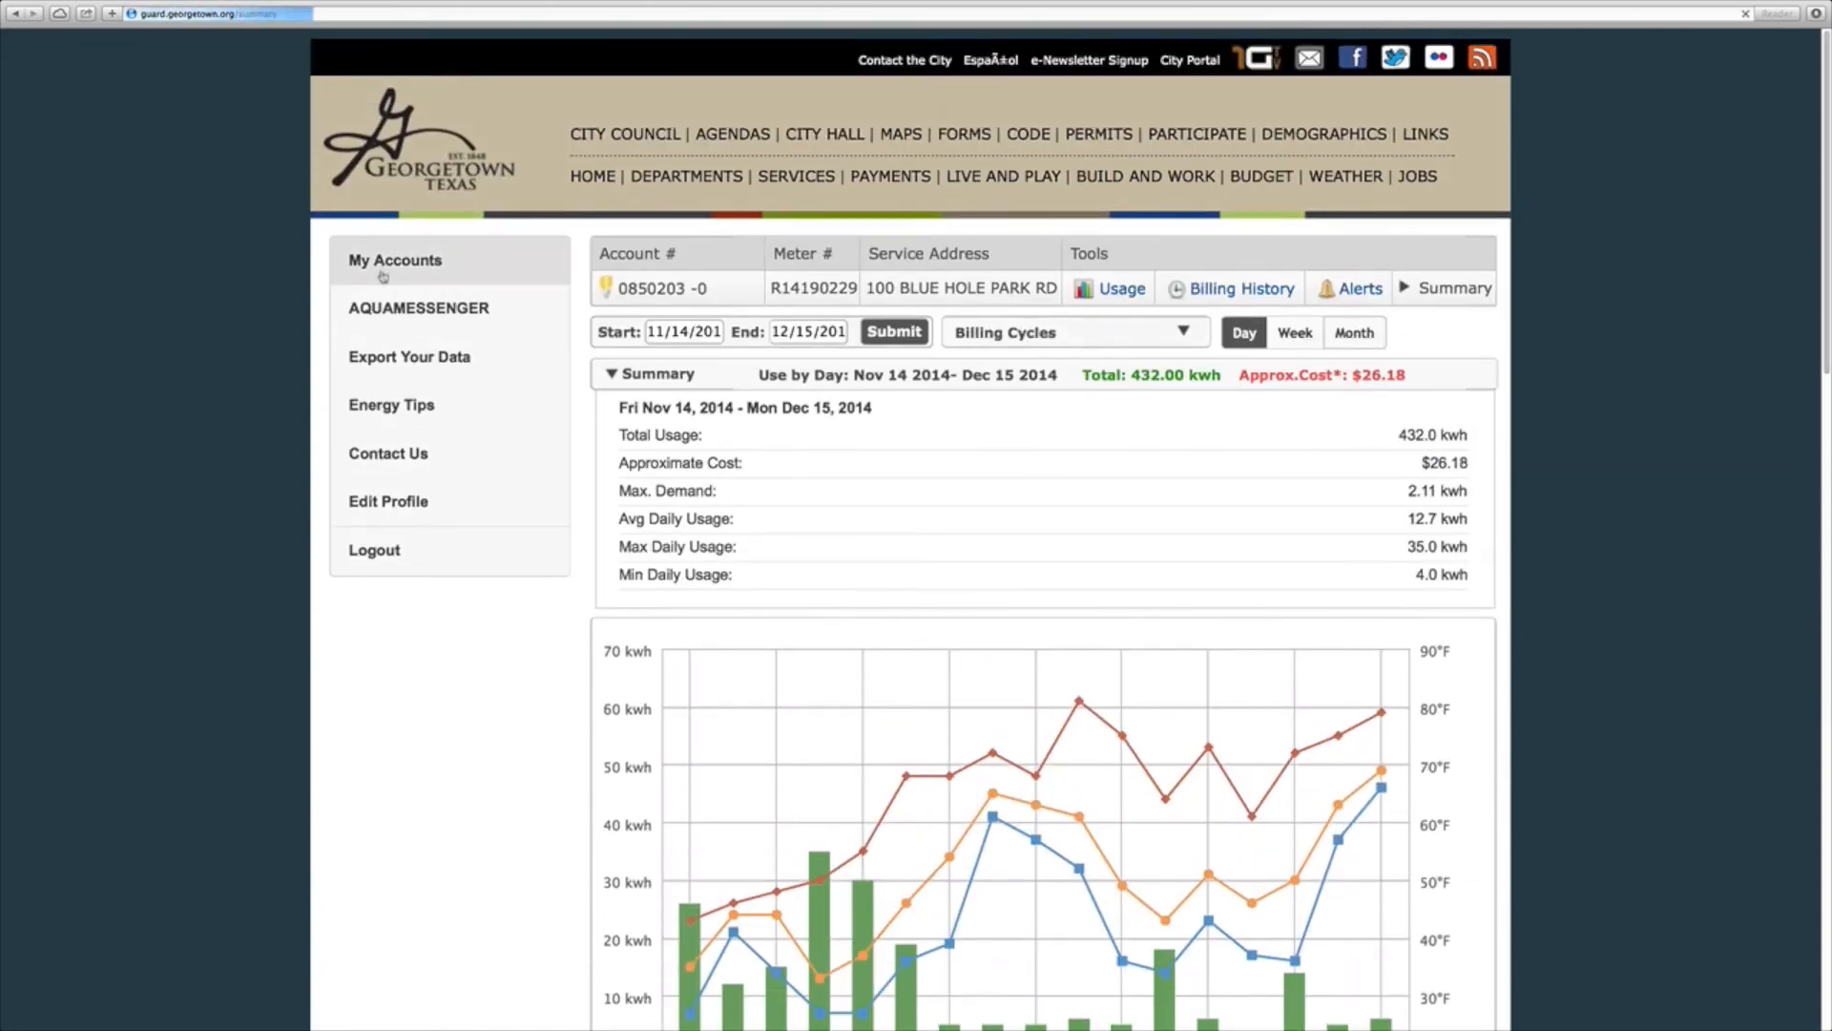
left_click(395, 259)
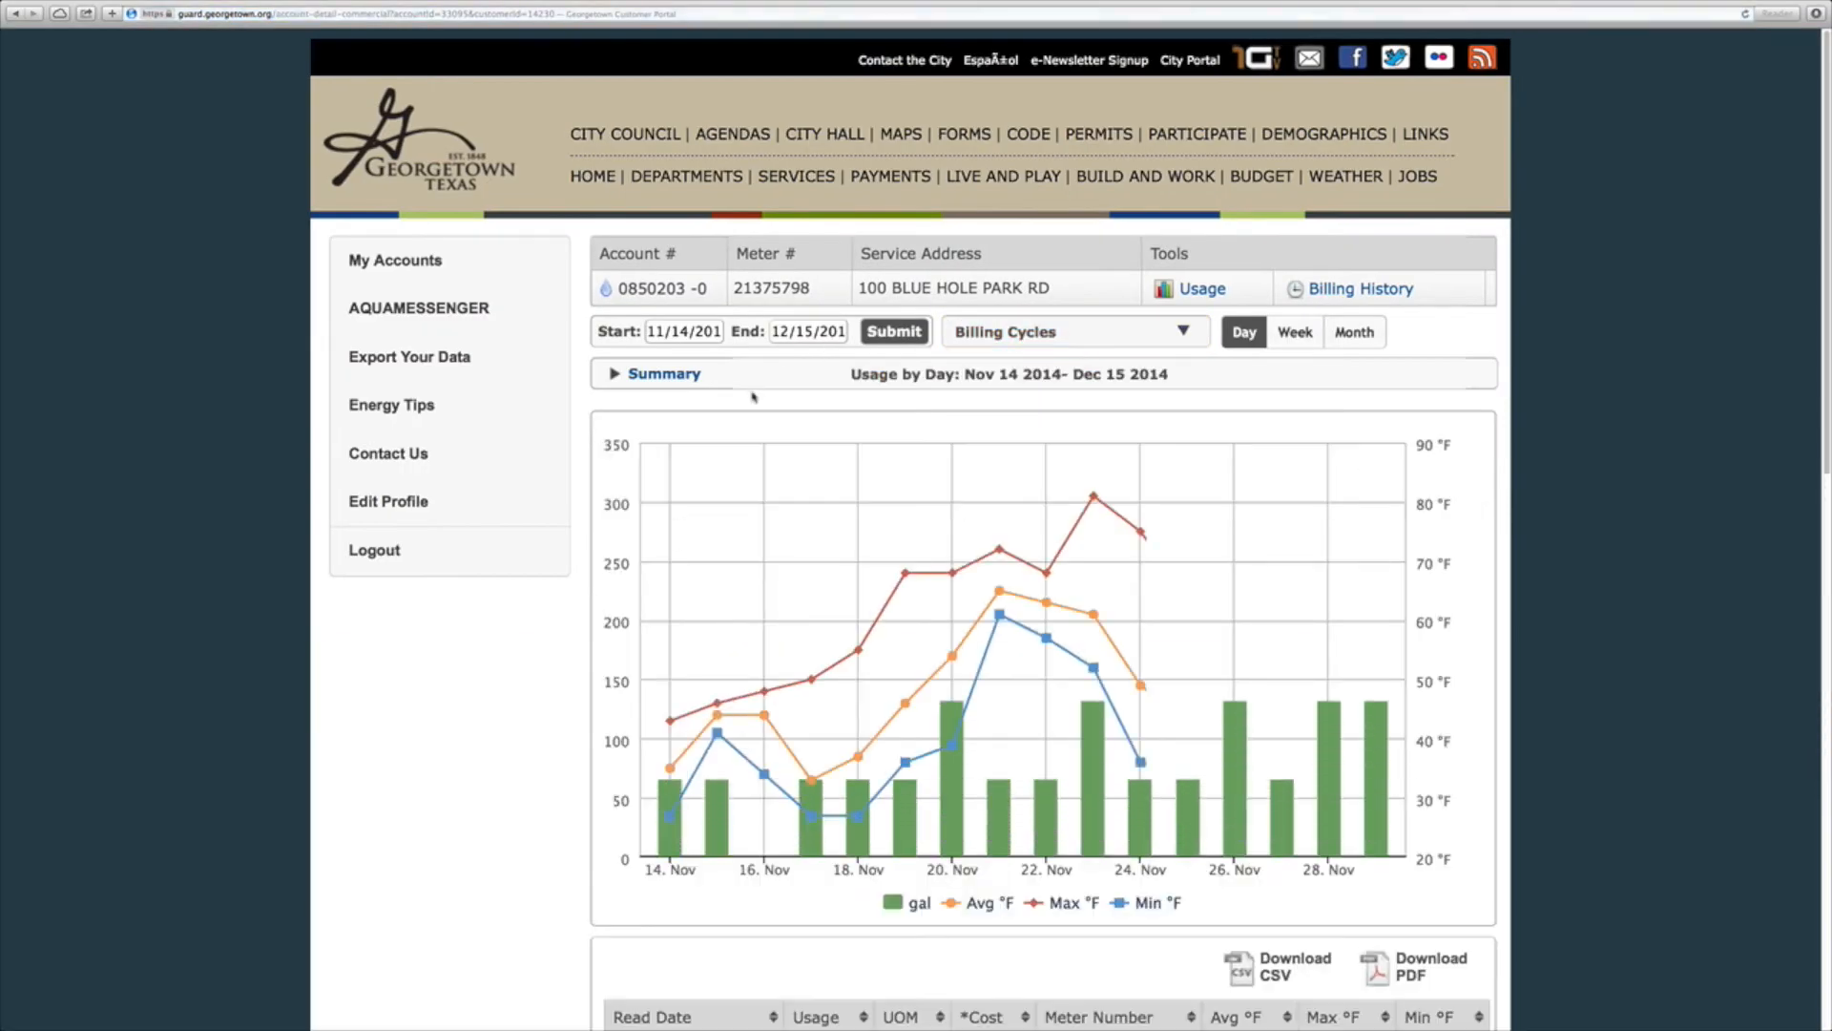
left_click(891, 331)
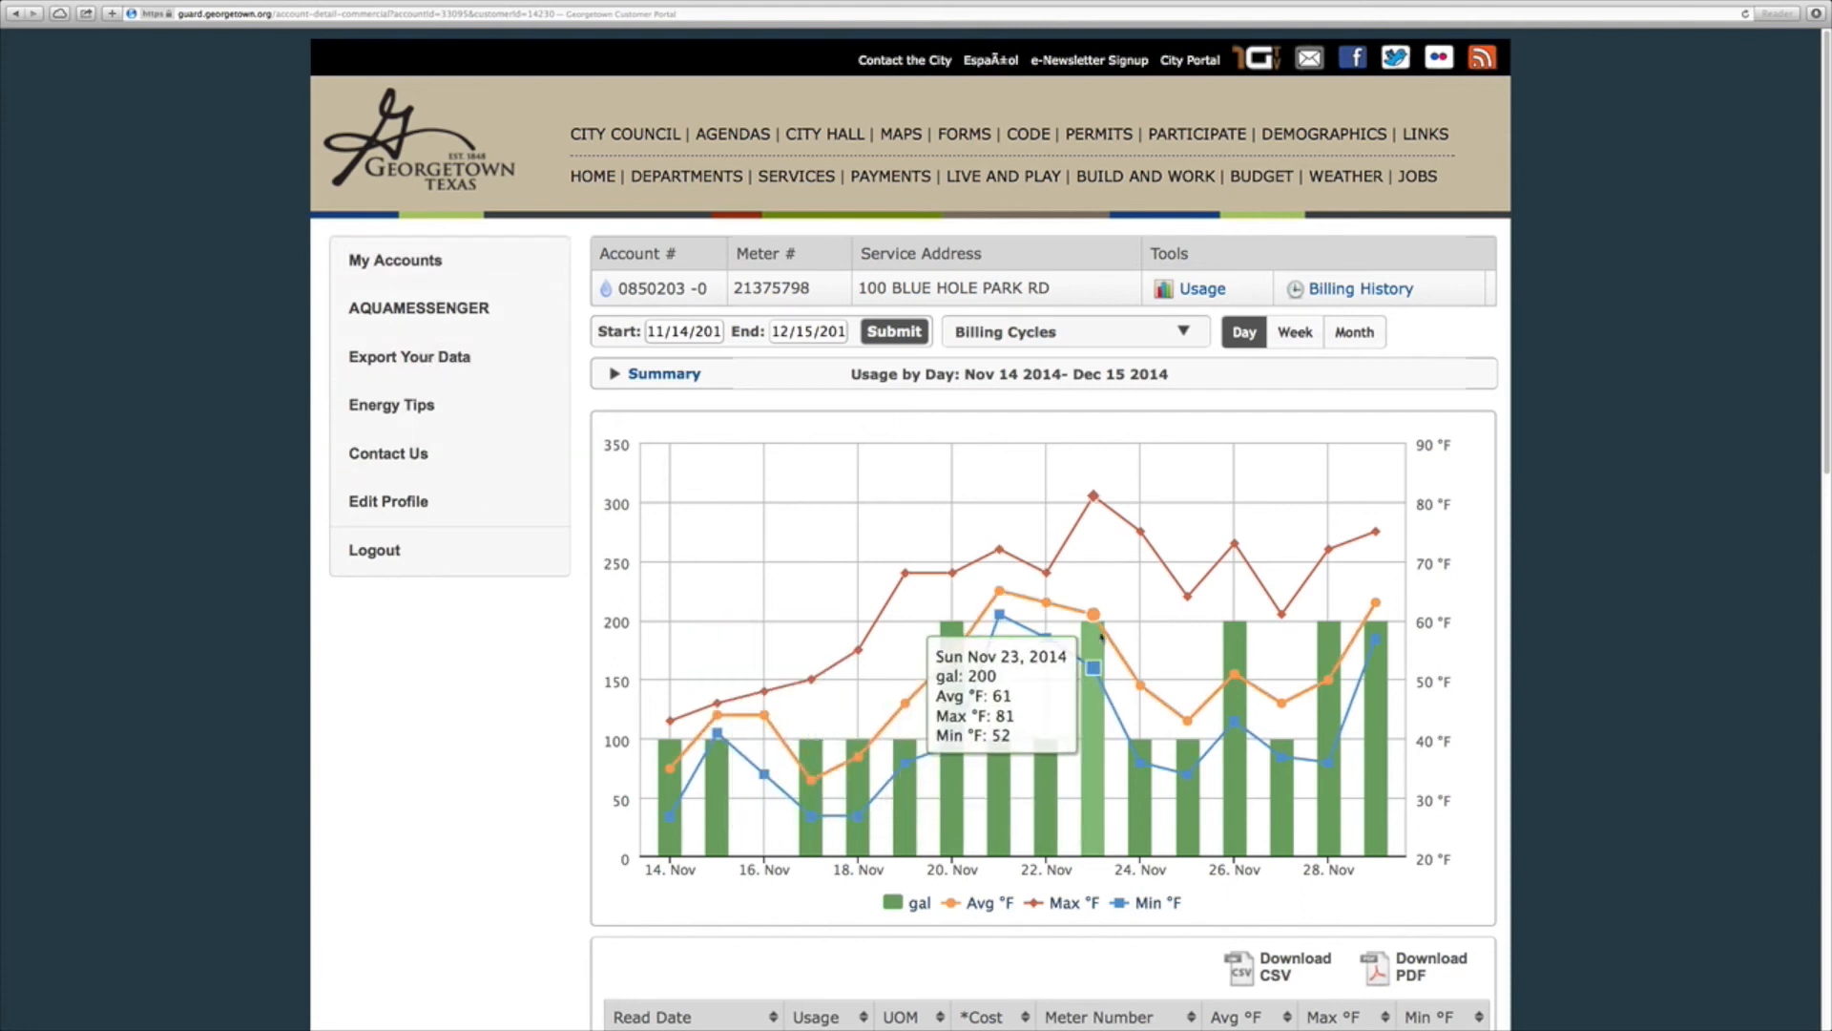
mouse_move(1233, 671)
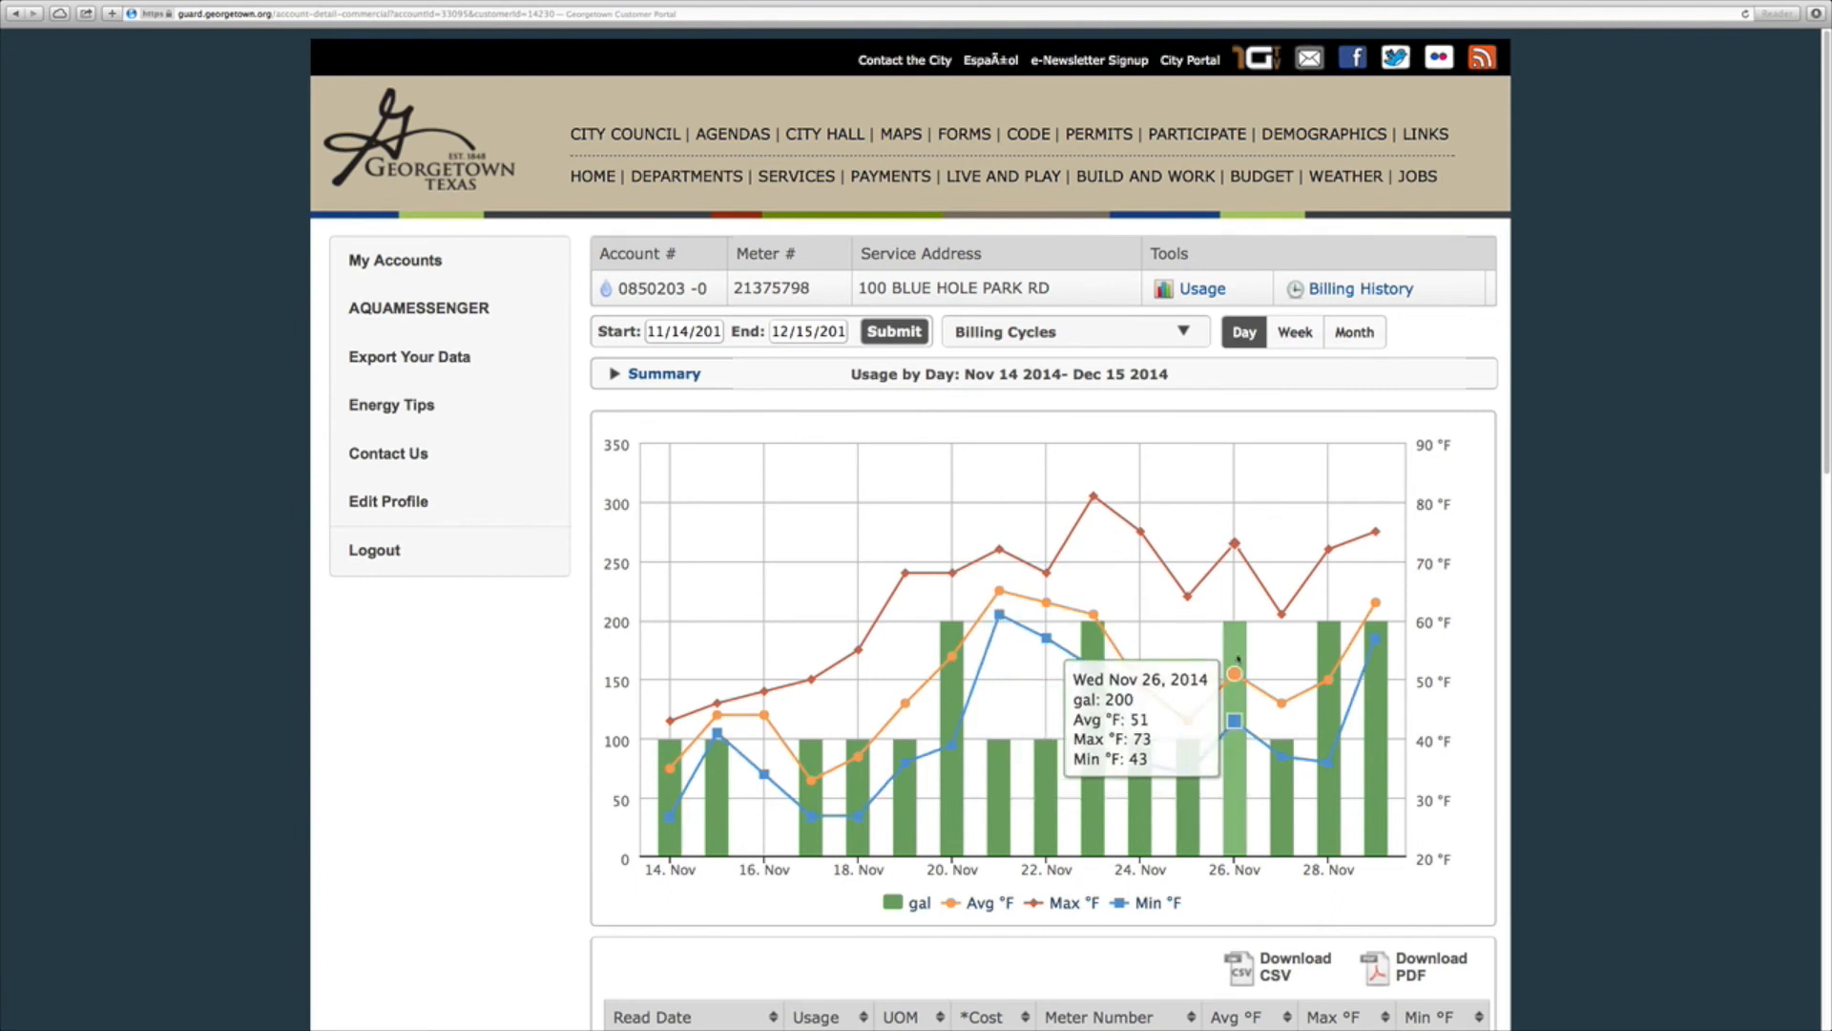
mouse_move(1271, 760)
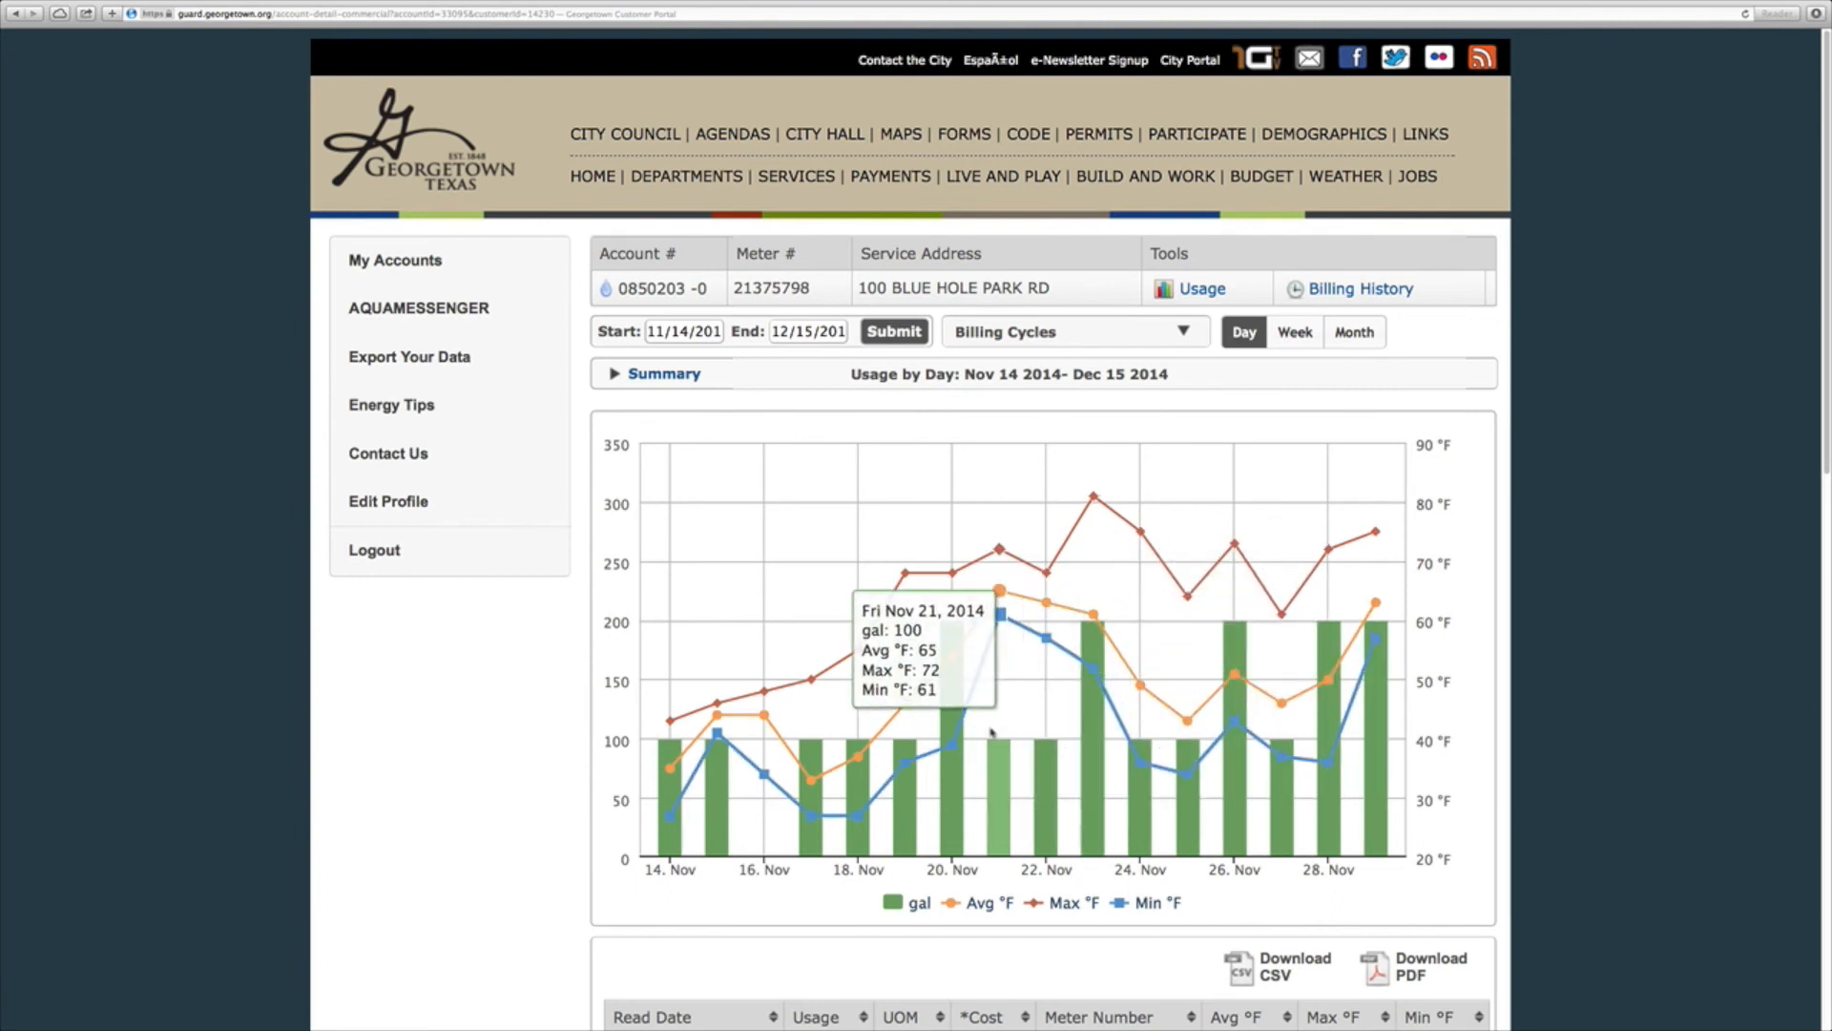
mouse_move(670, 742)
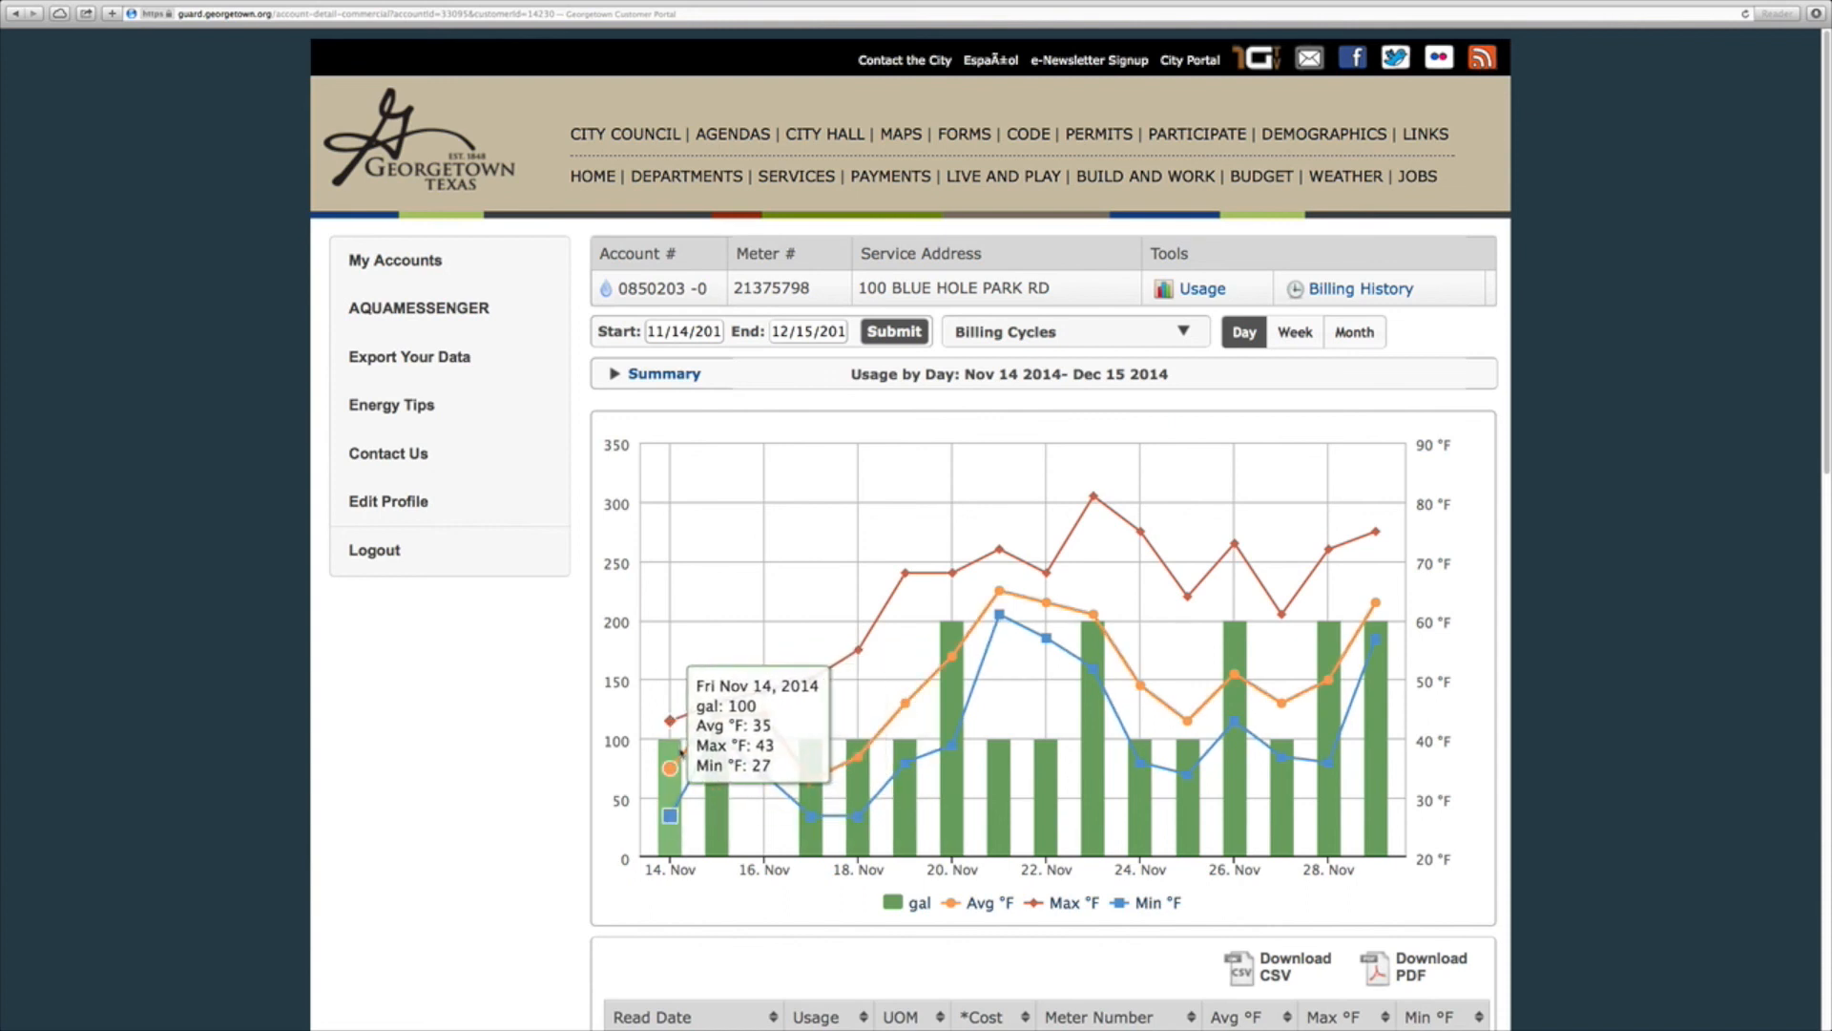
mouse_move(952, 625)
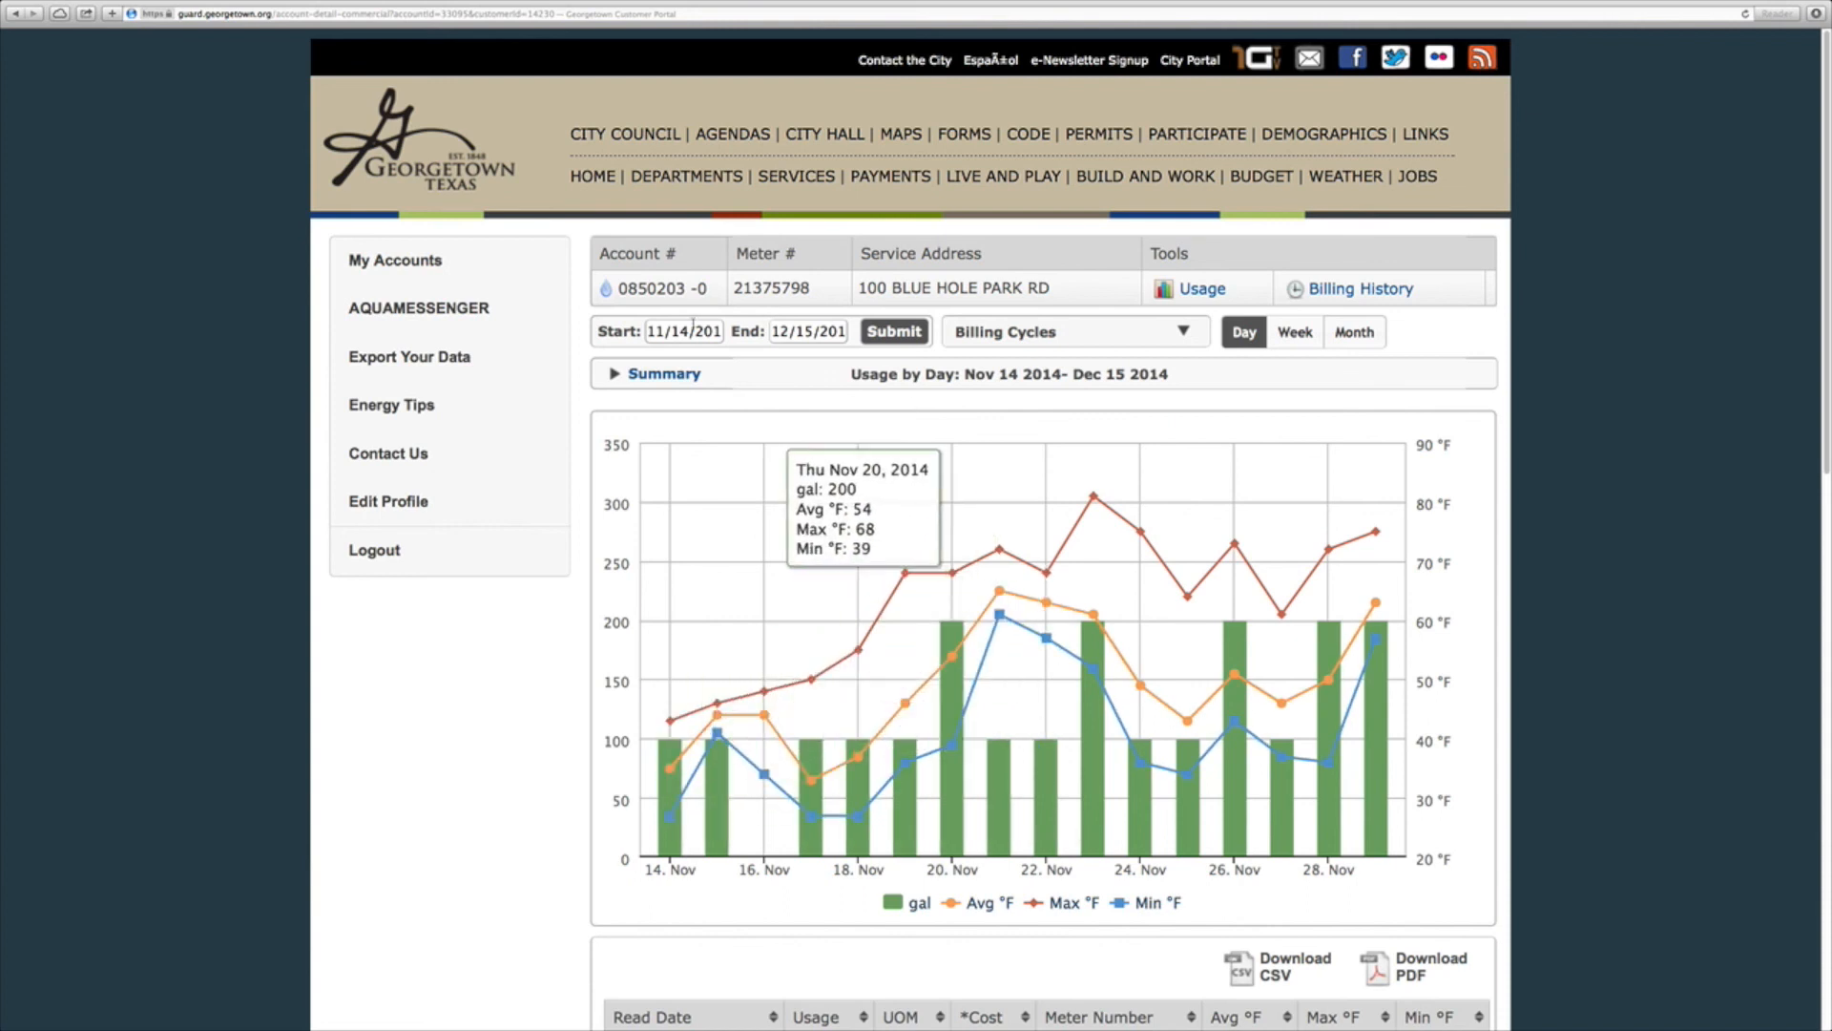
left_click(395, 260)
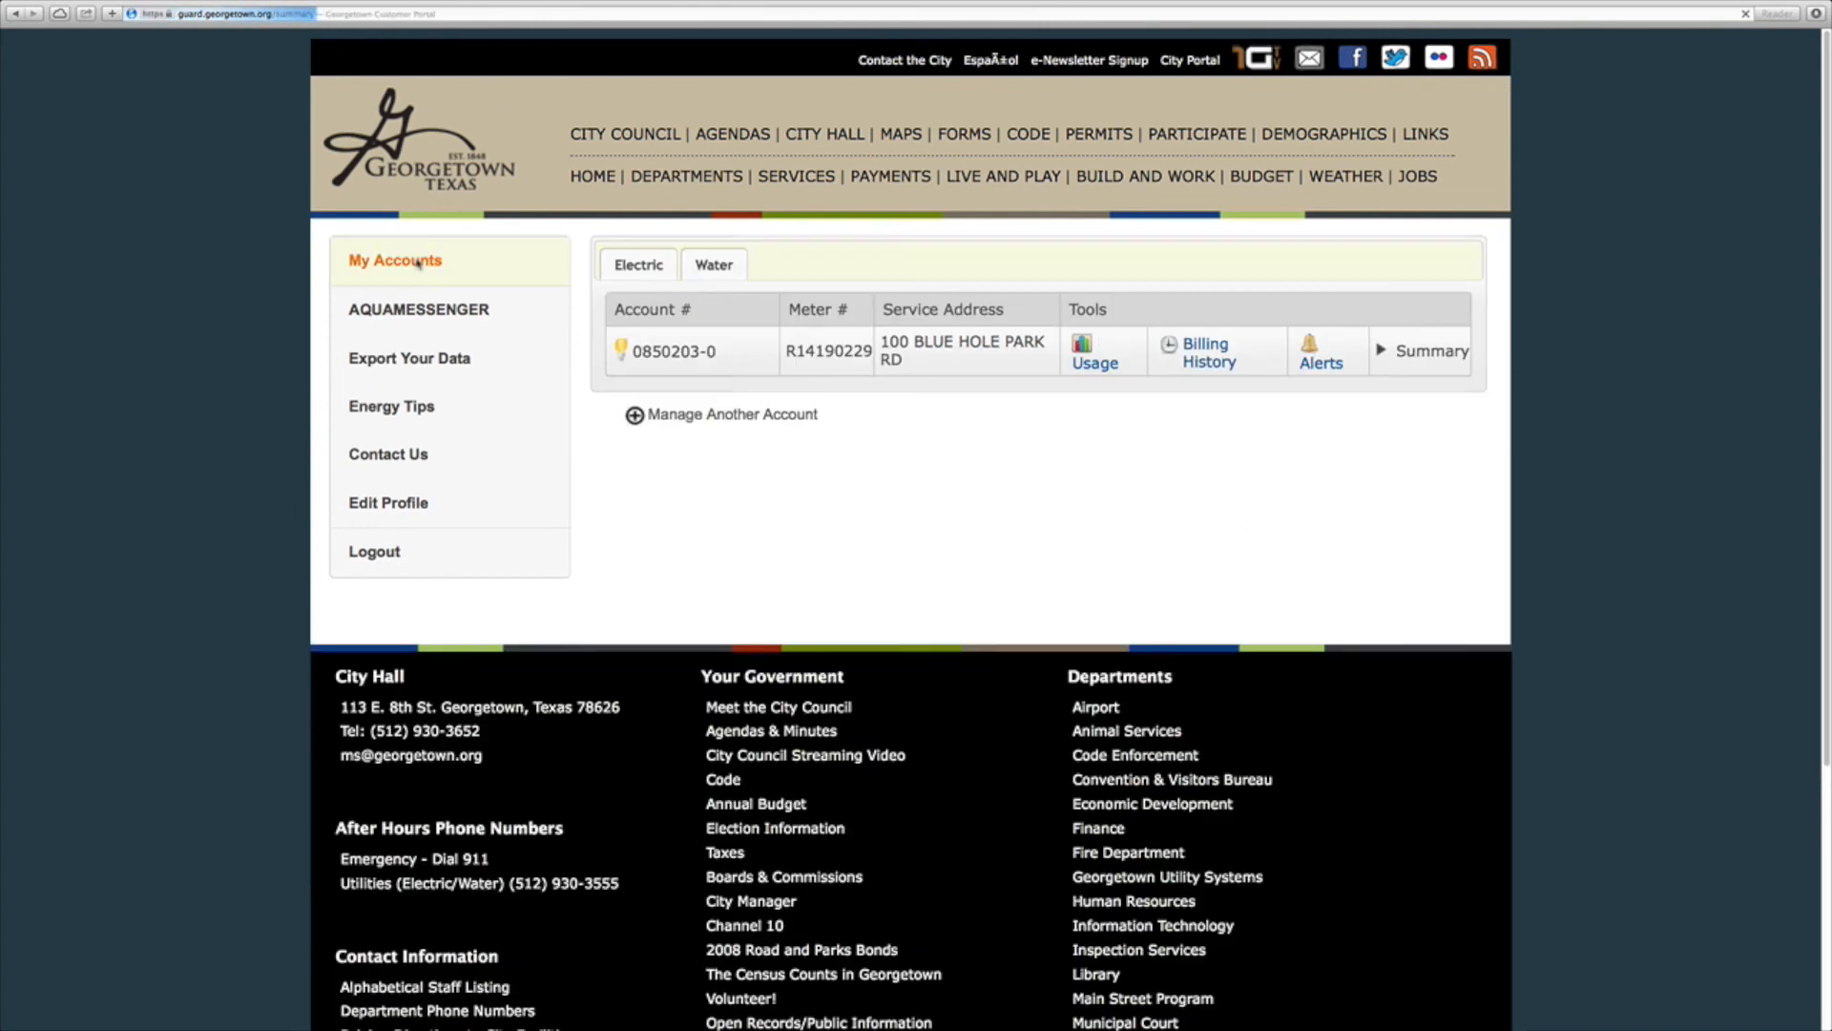